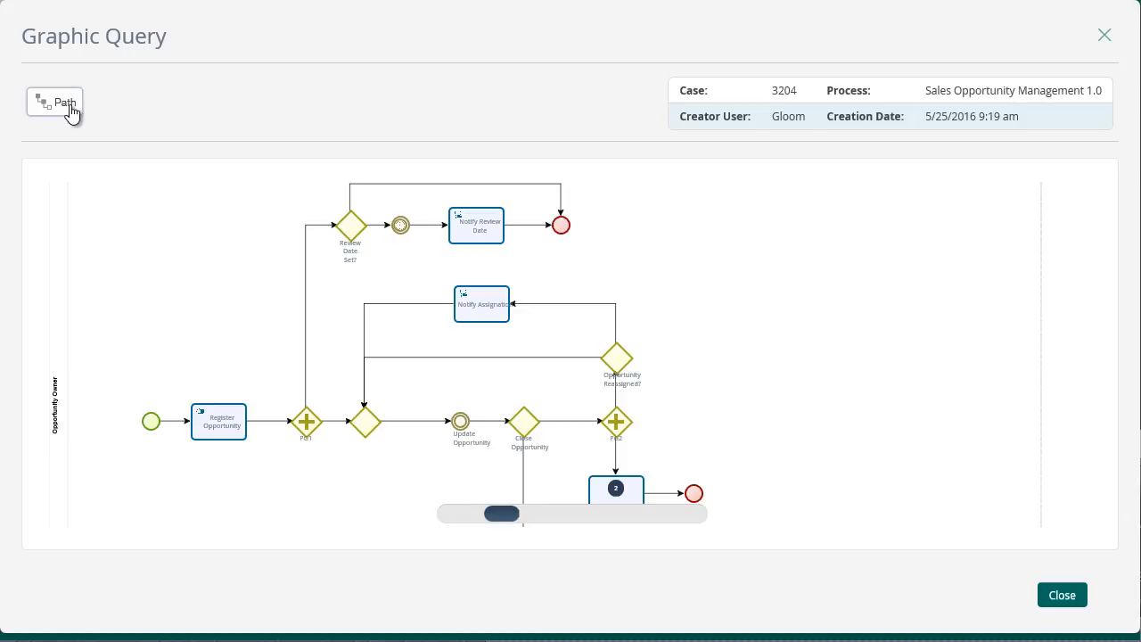
Show the path case 3204 has followed in the Graphic Query diagram.
click(54, 102)
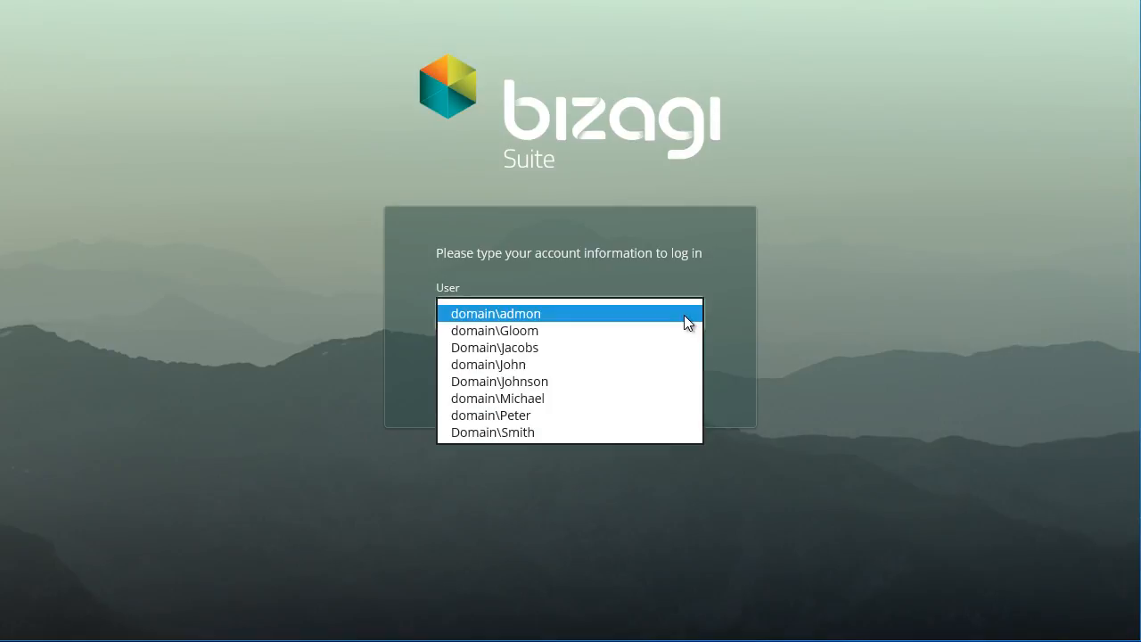
Log in with the chosen user and start a new Sales Opportunity Management case (3204).
click(495, 314)
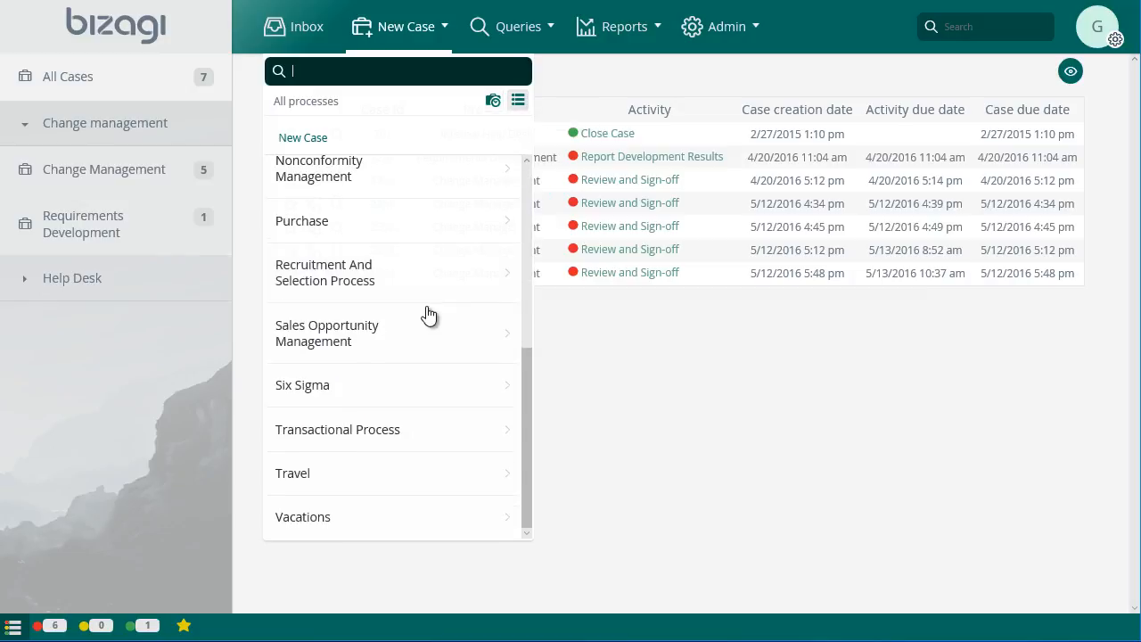
click(326, 334)
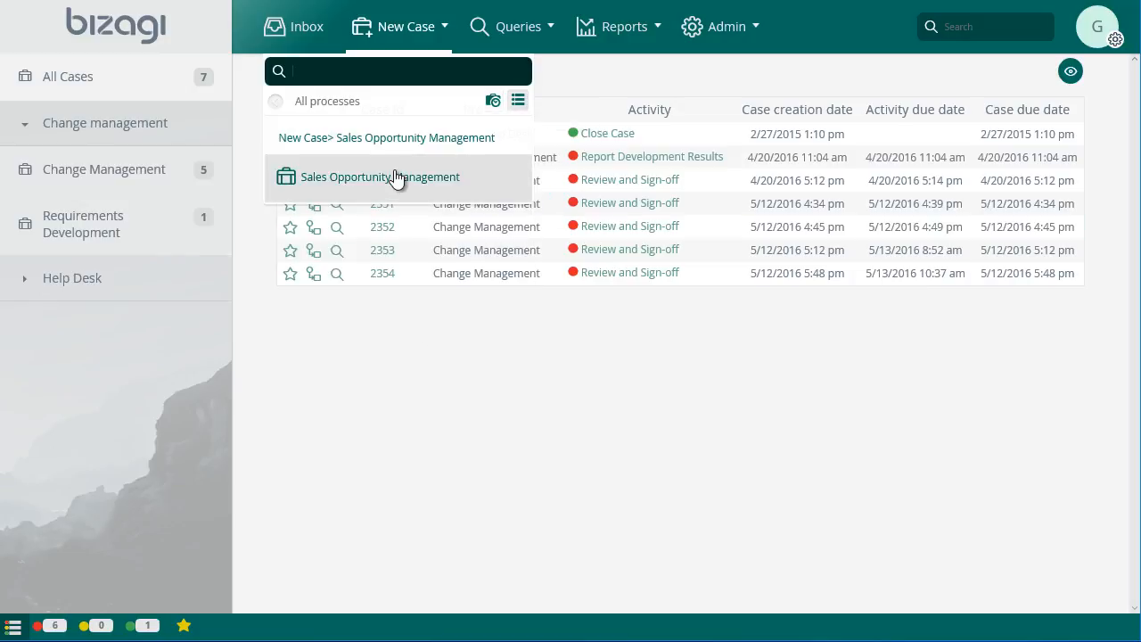
click(378, 177)
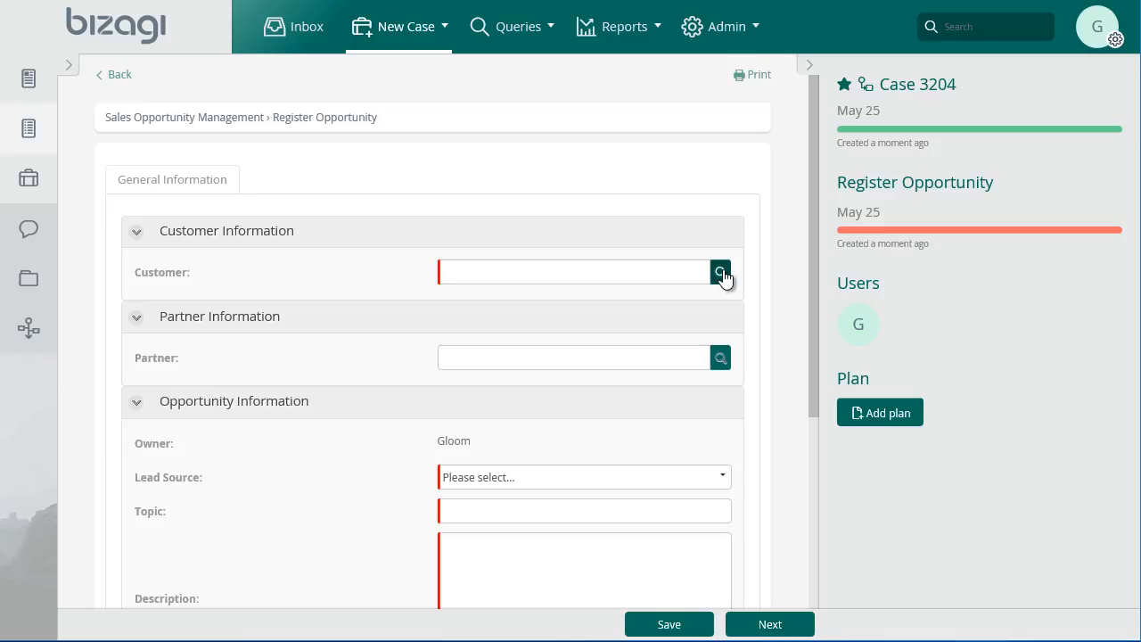
click(720, 271)
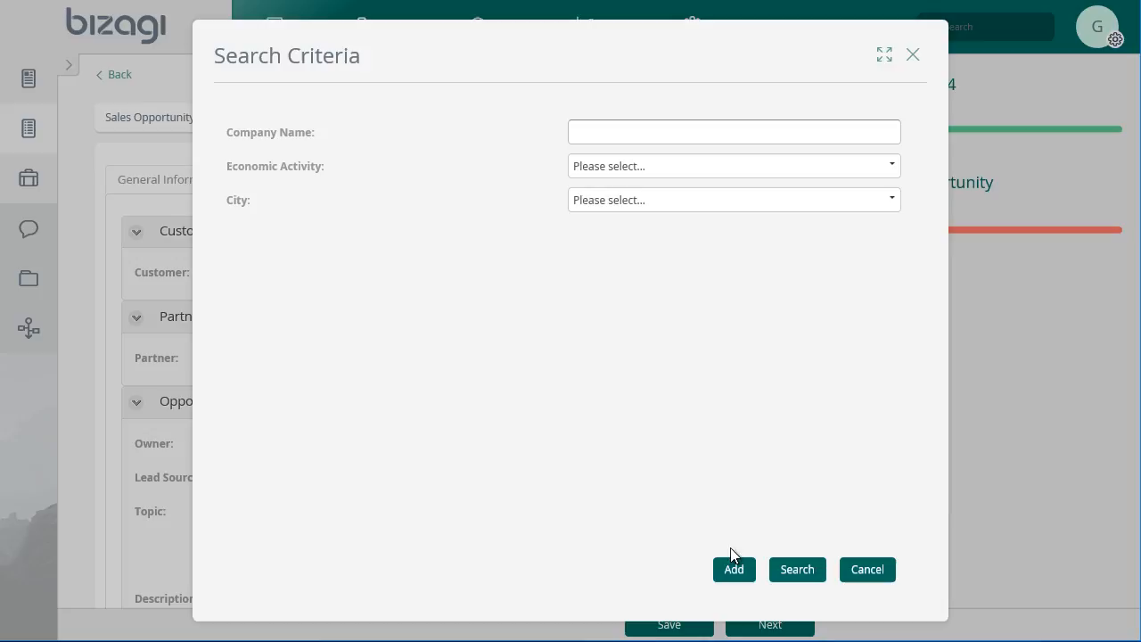
click(735, 569)
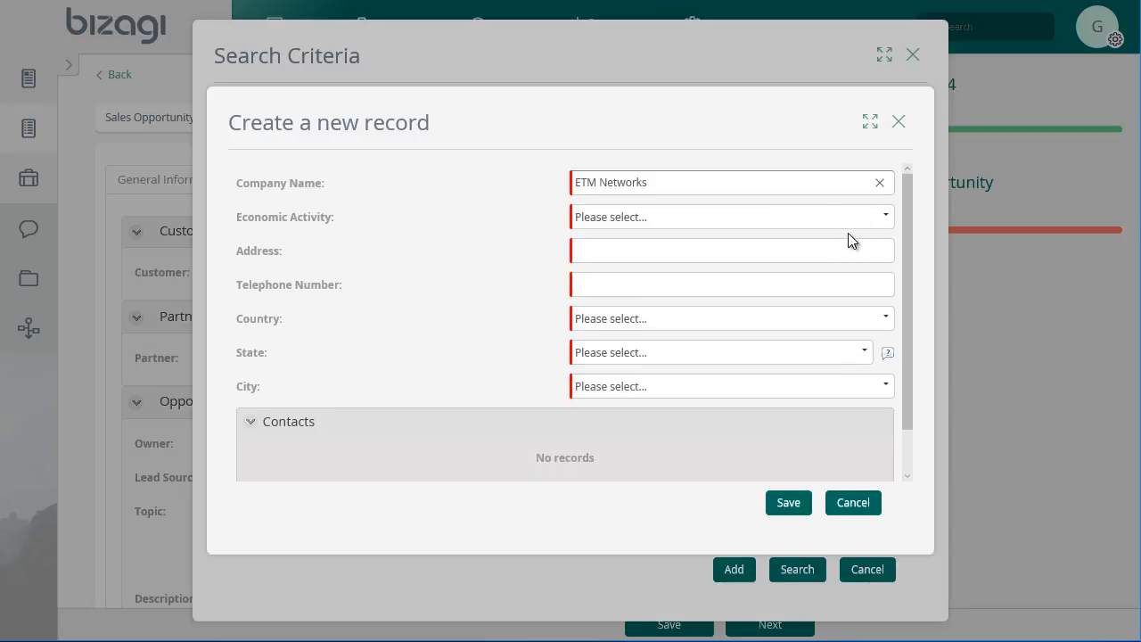
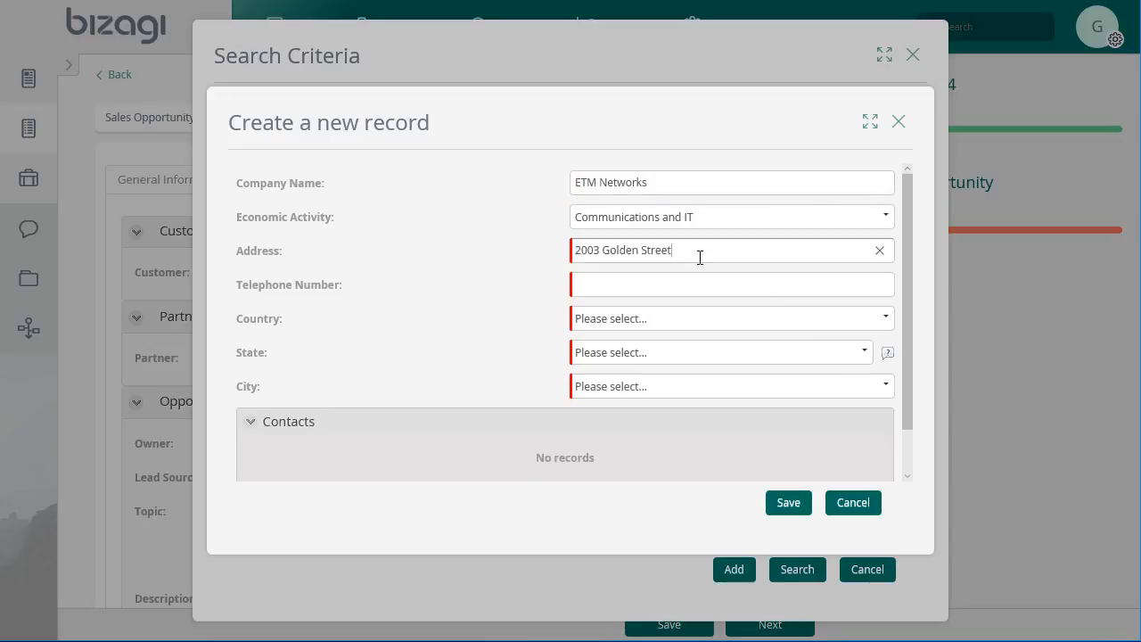
click(731, 318)
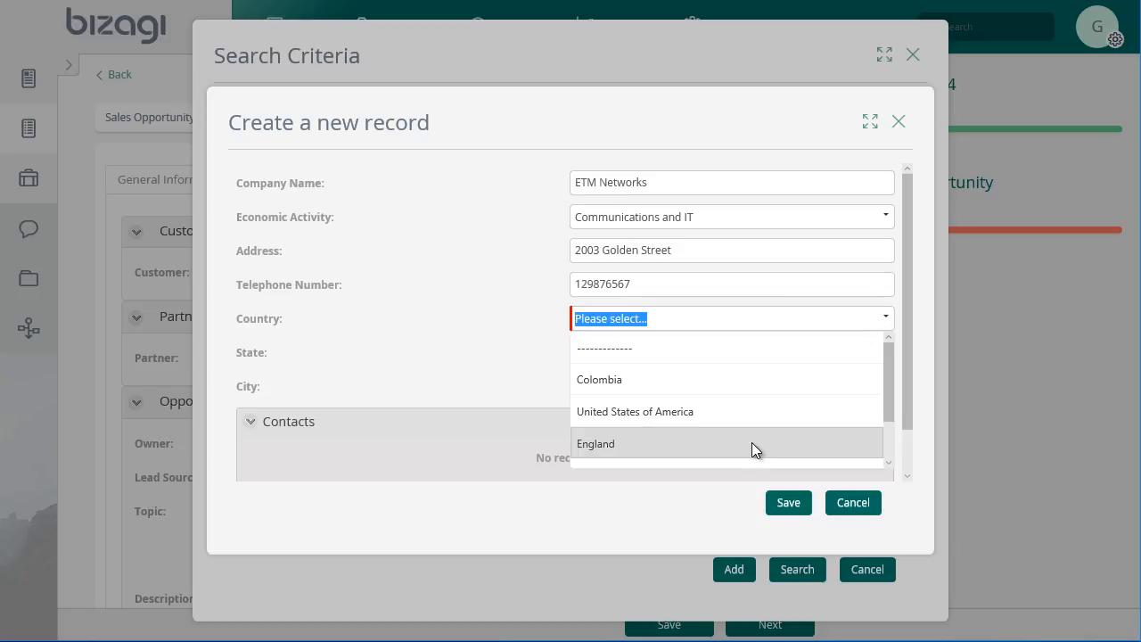
click(596, 442)
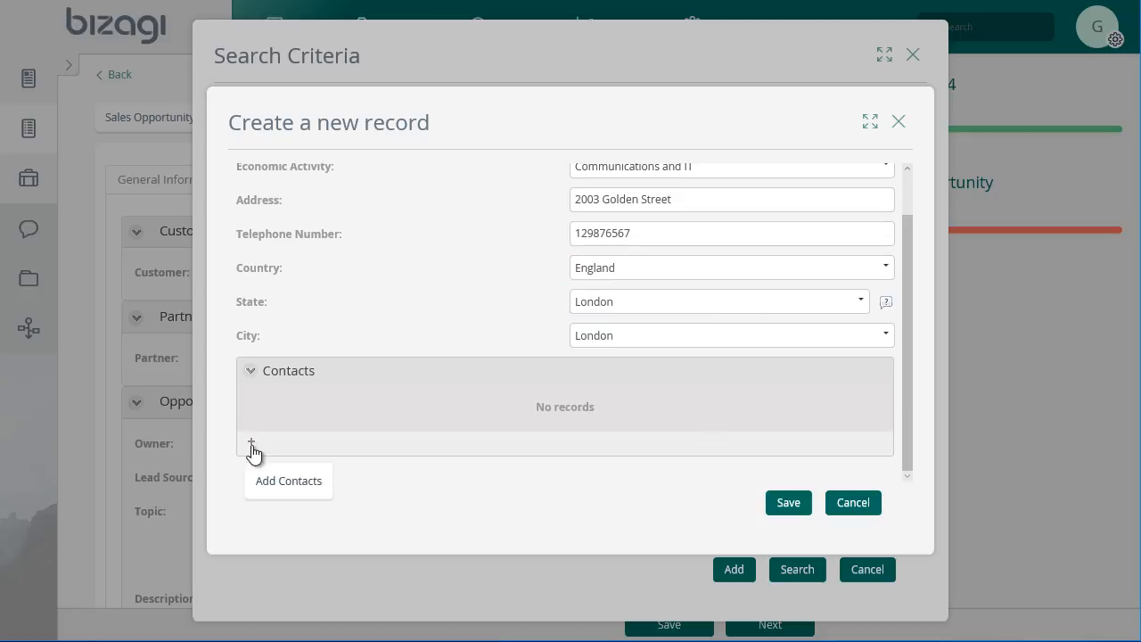
click(251, 450)
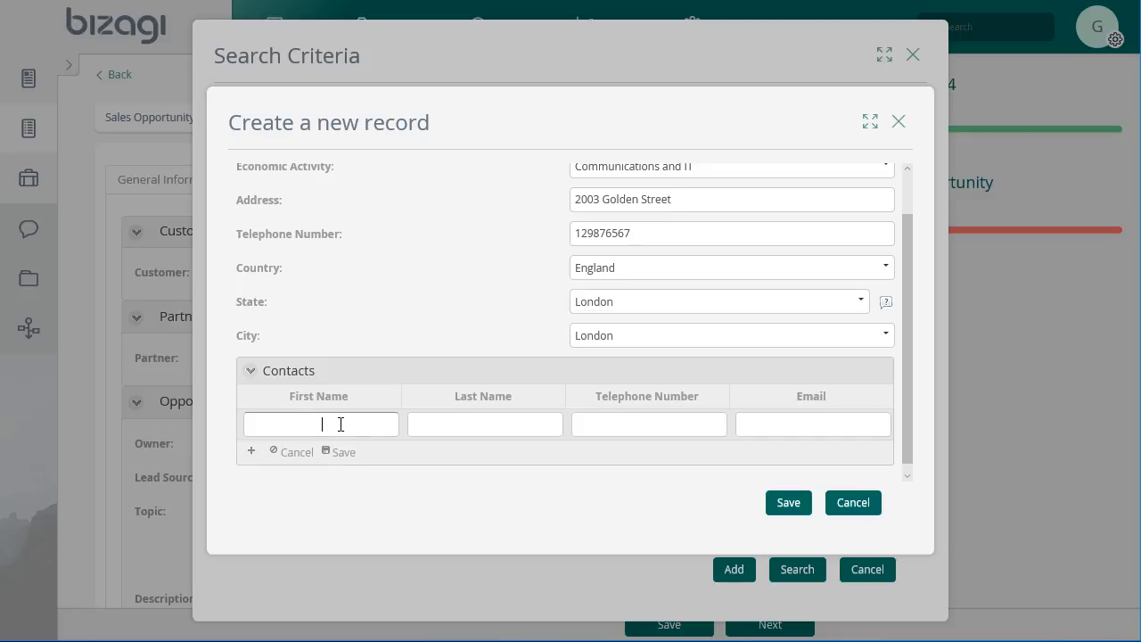
text(9909579)
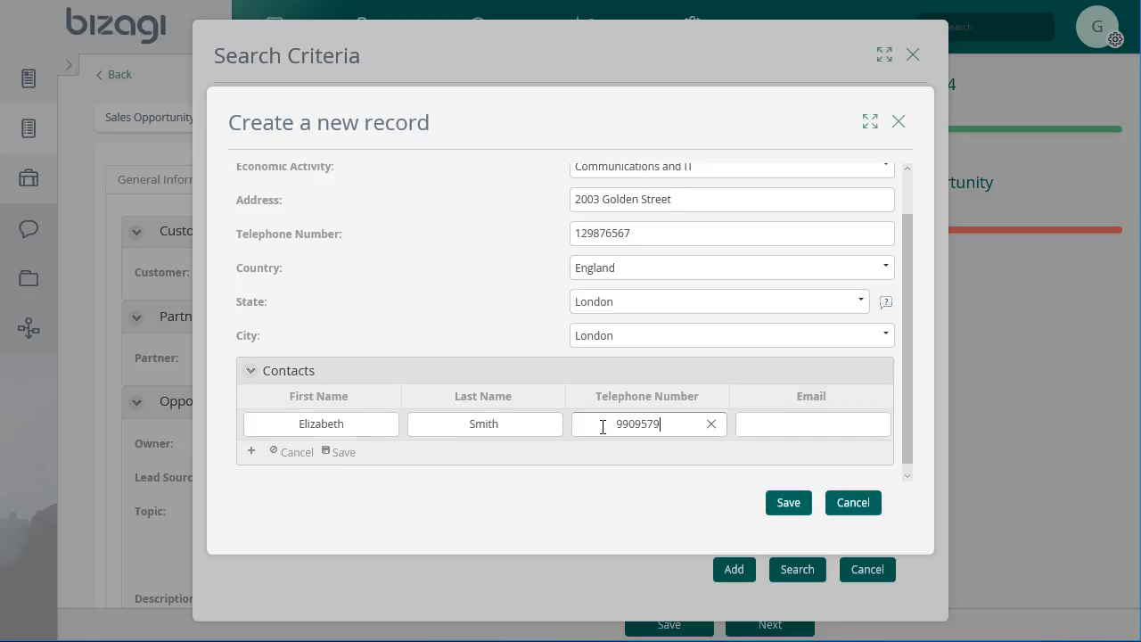
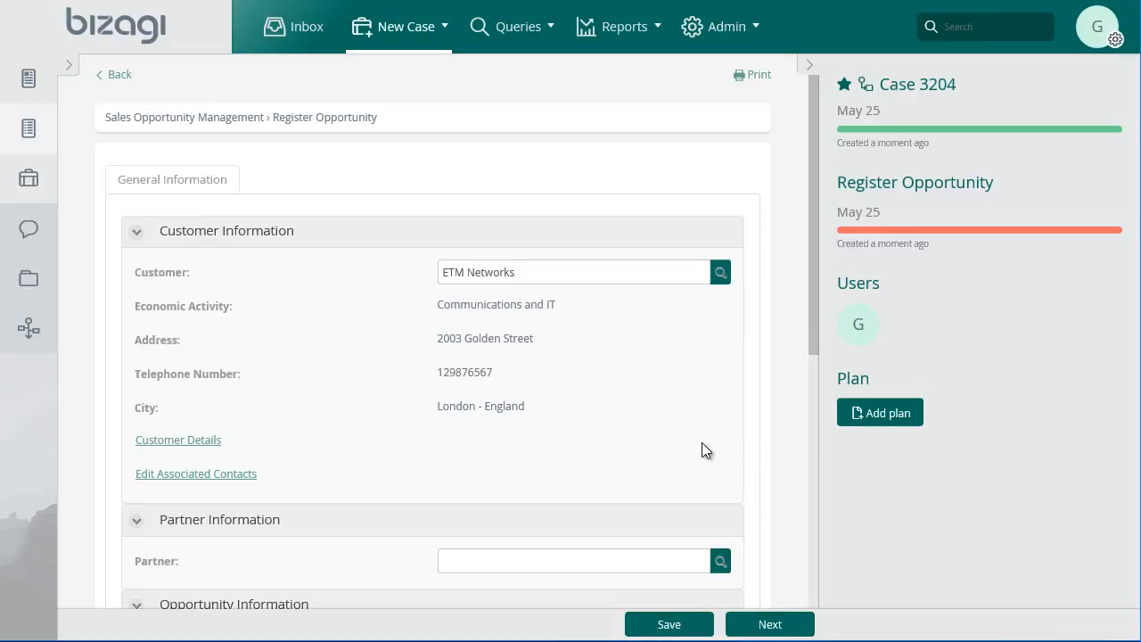
Set lead source Phone Call, topic 'Implementation of facilities access system' and the project description.
scroll(down, 3)
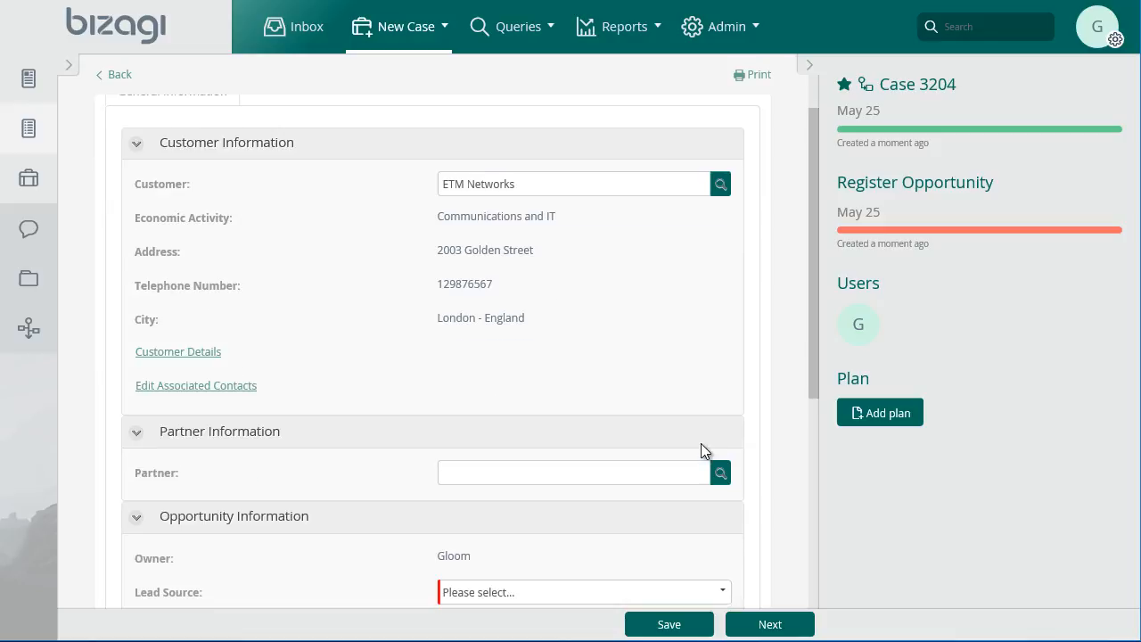
scroll(down, 3)
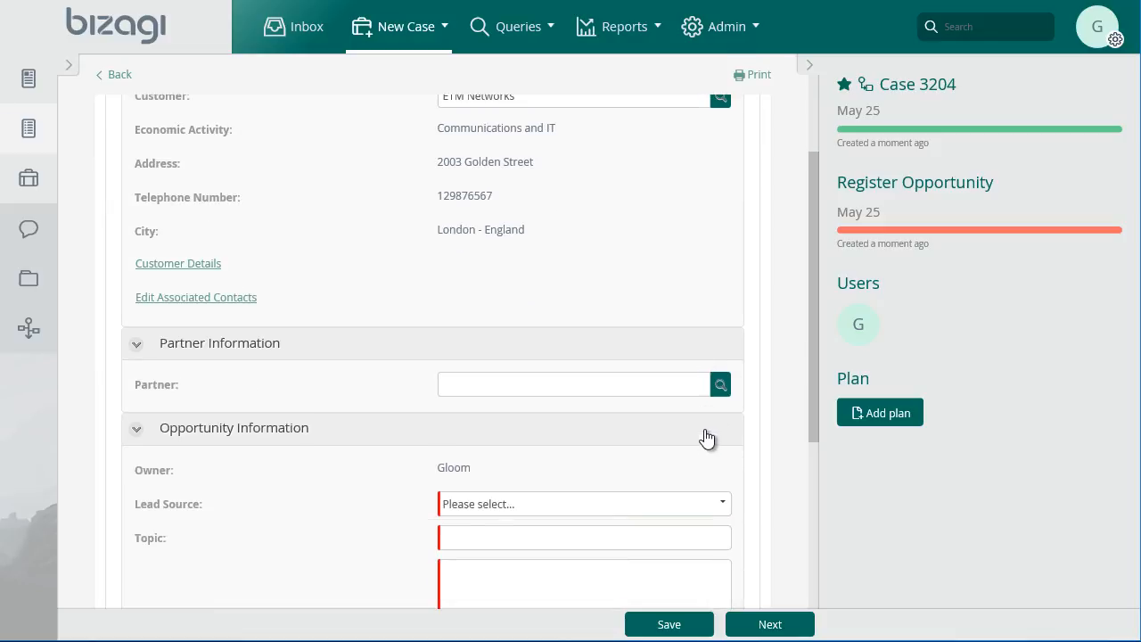
scroll(down, 3)
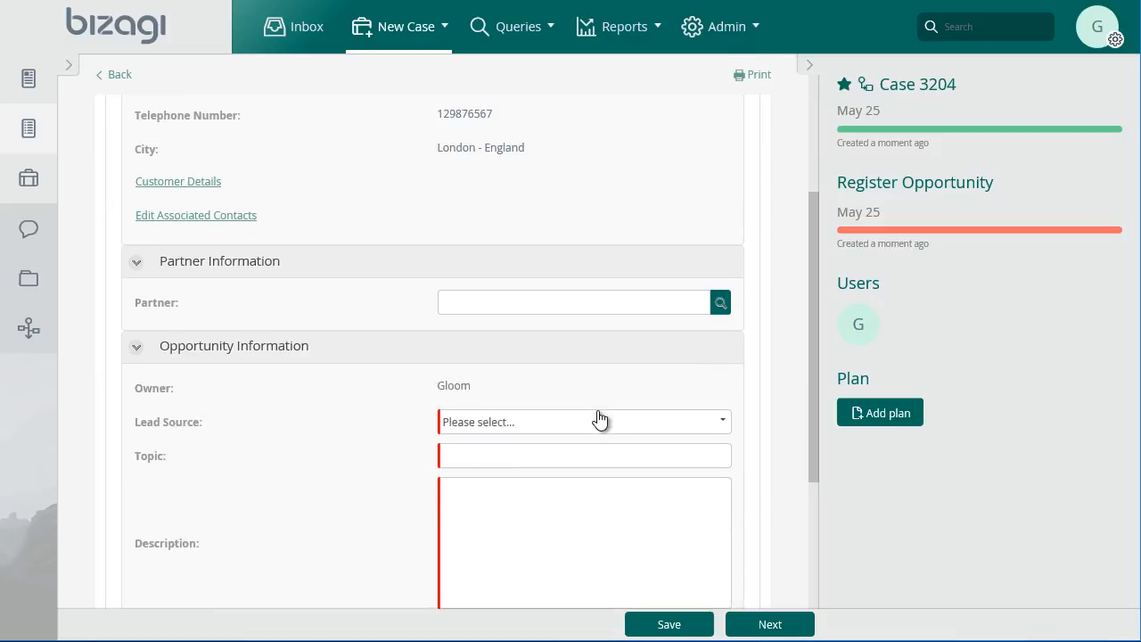
scroll(down, 3)
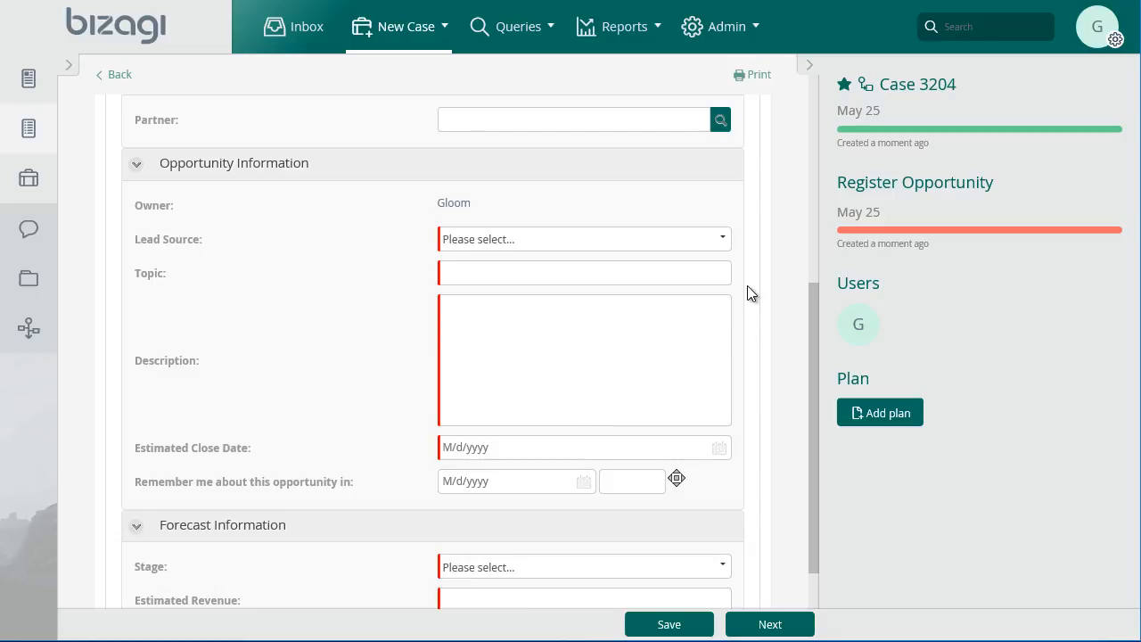
click(579, 239)
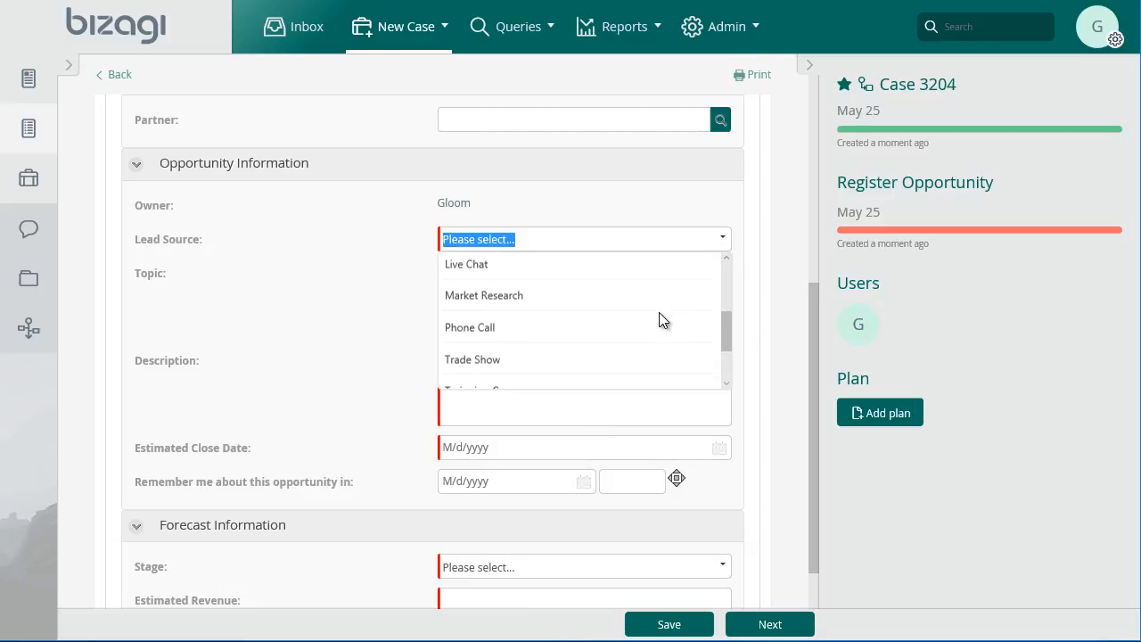
click(470, 328)
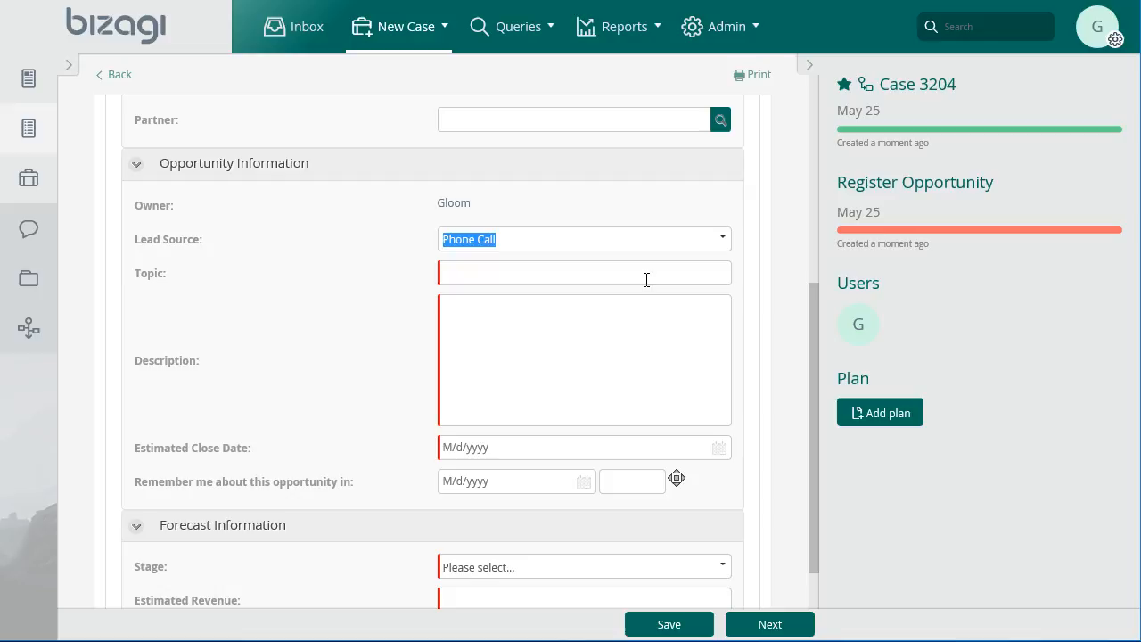
text(Implementation of facilities access system)
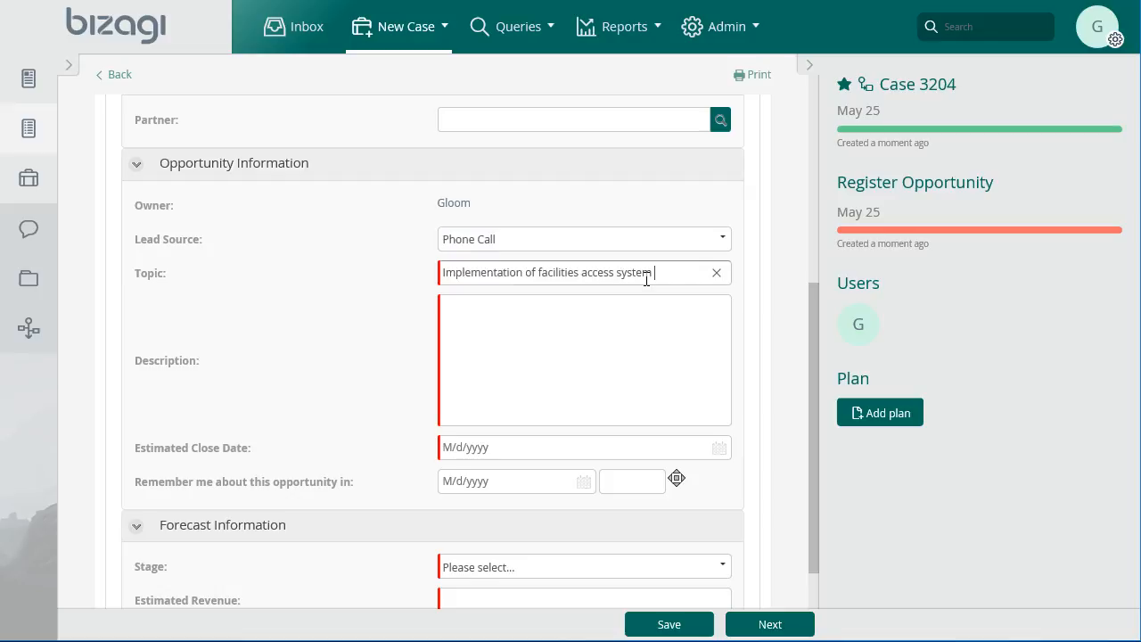
text(The project includes the supply and instalation of the access control equipment for the new company facilities)
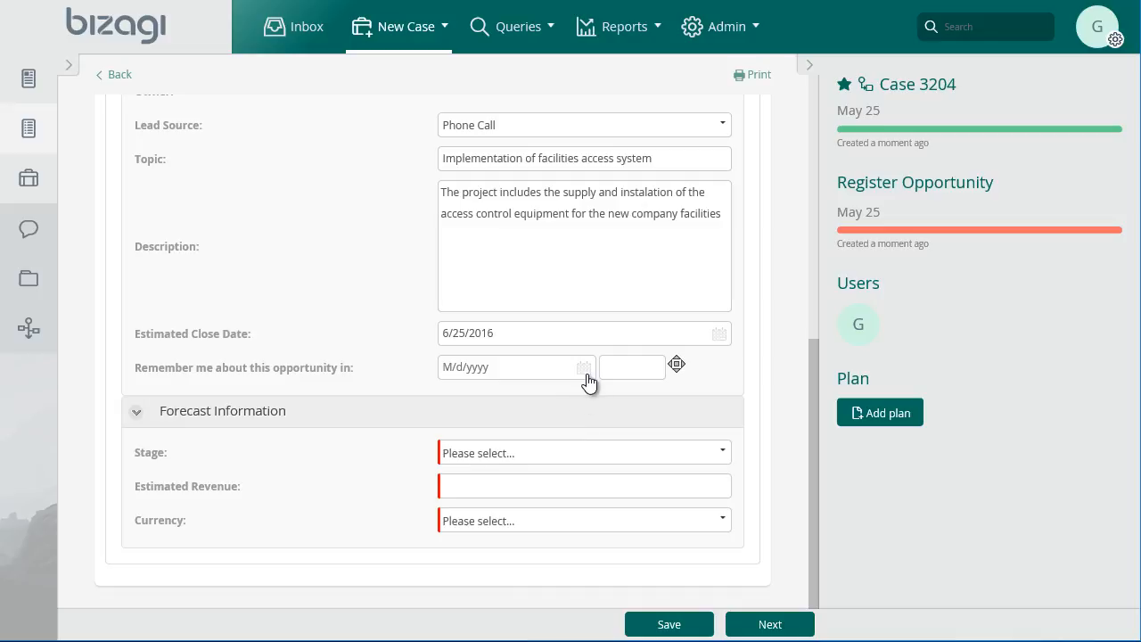
Set the reminder to 5/31/2016, stage Lead - 0%, and submit the opportunity to Update Opportunity.
click(585, 367)
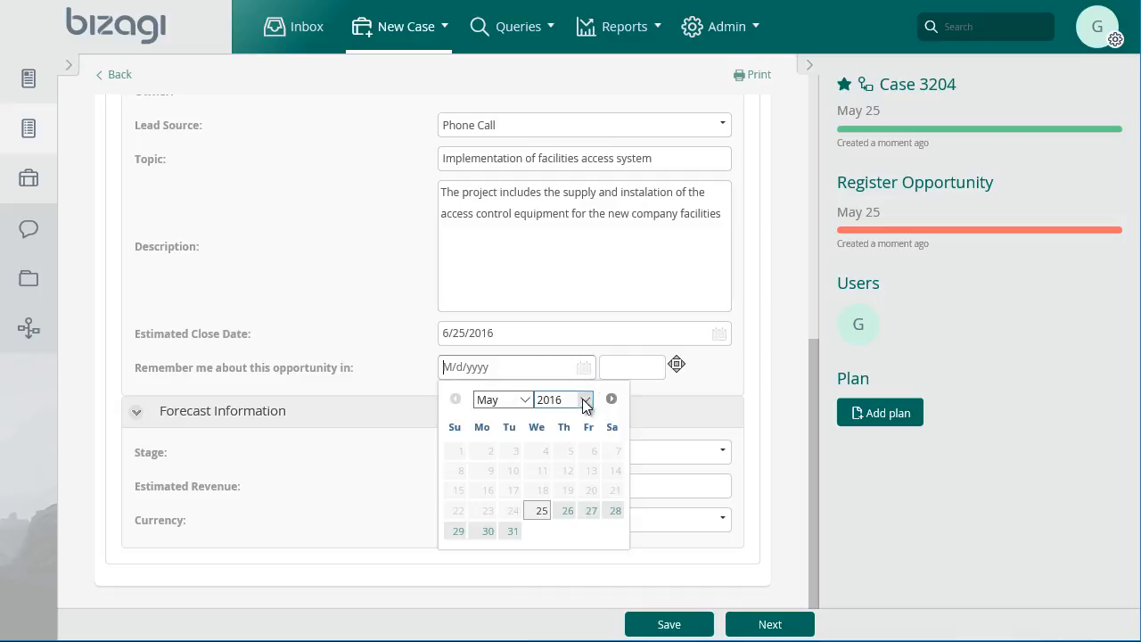
click(514, 531)
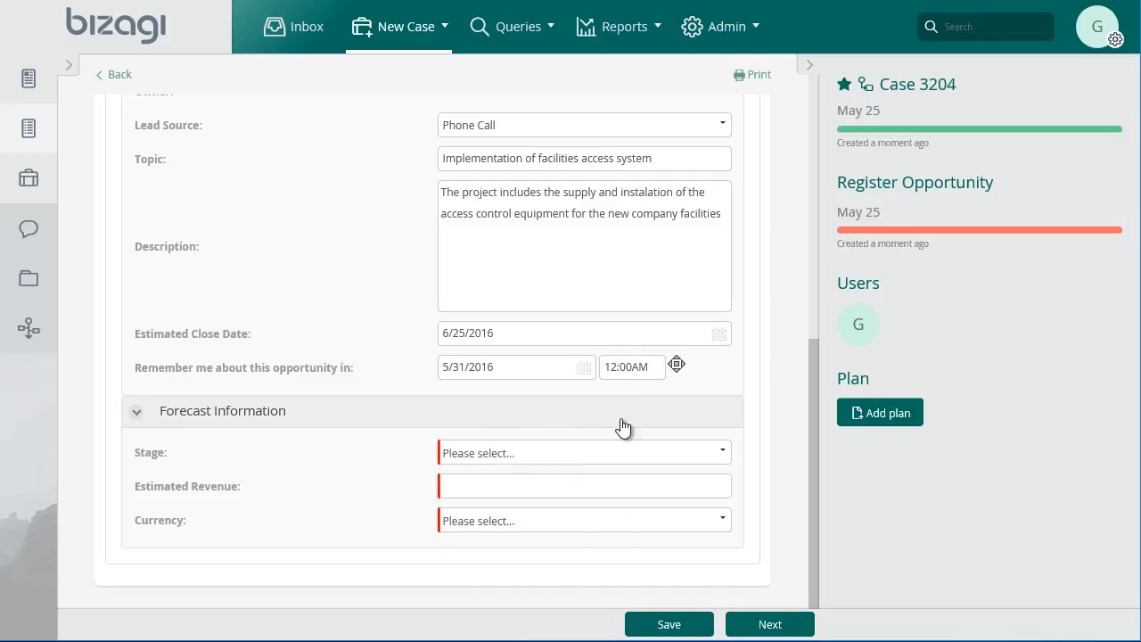
click(610, 367)
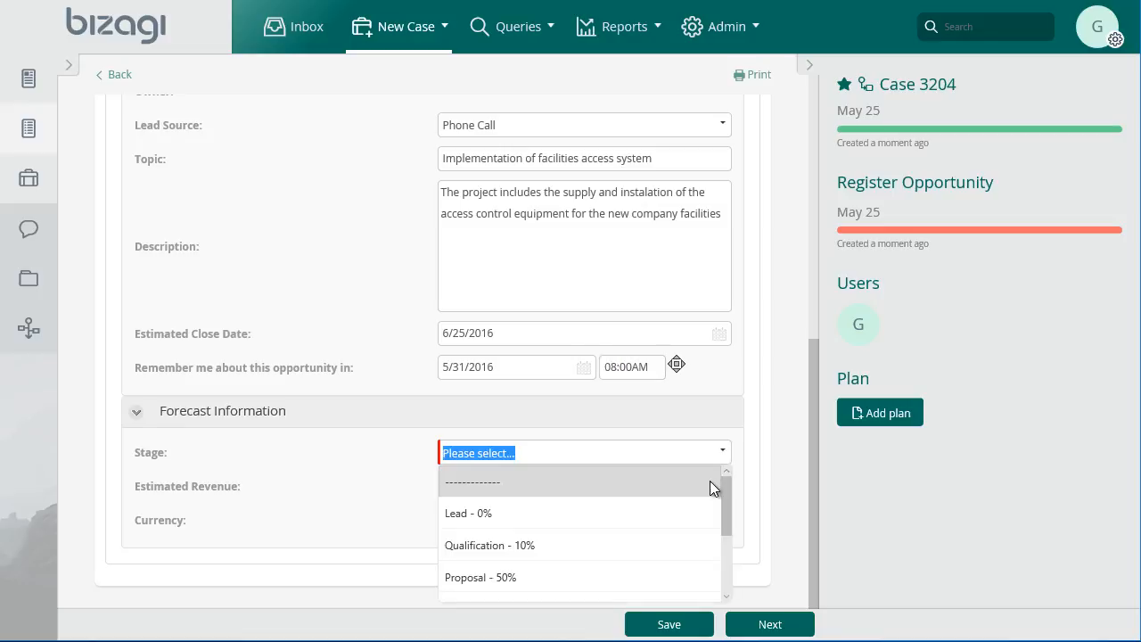
mouse_move(703, 510)
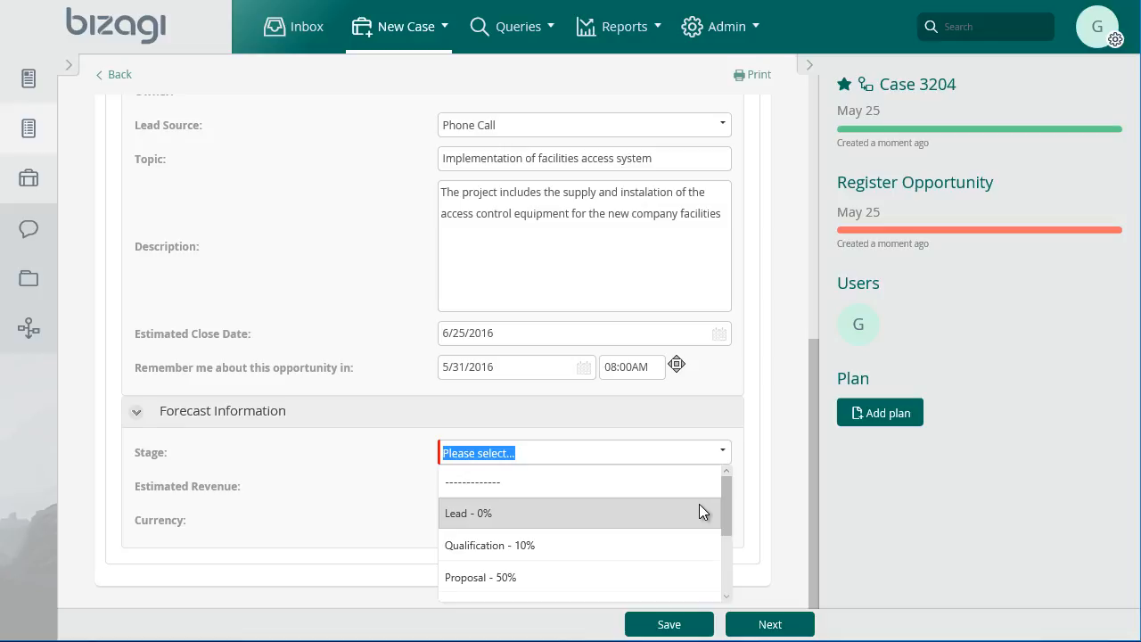
click(467, 514)
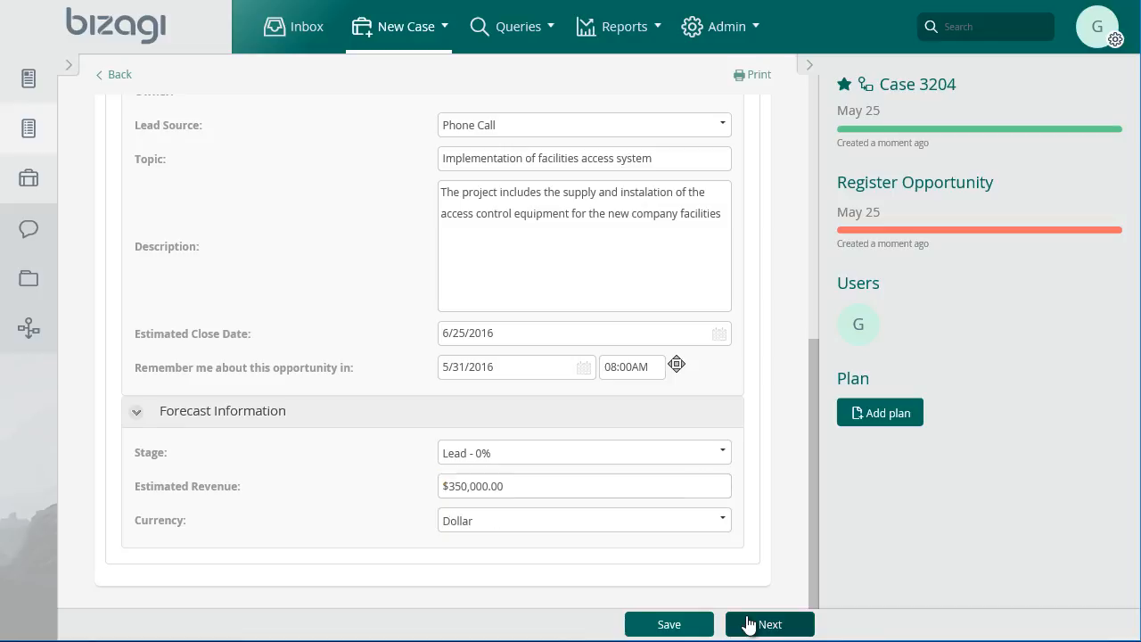
click(768, 624)
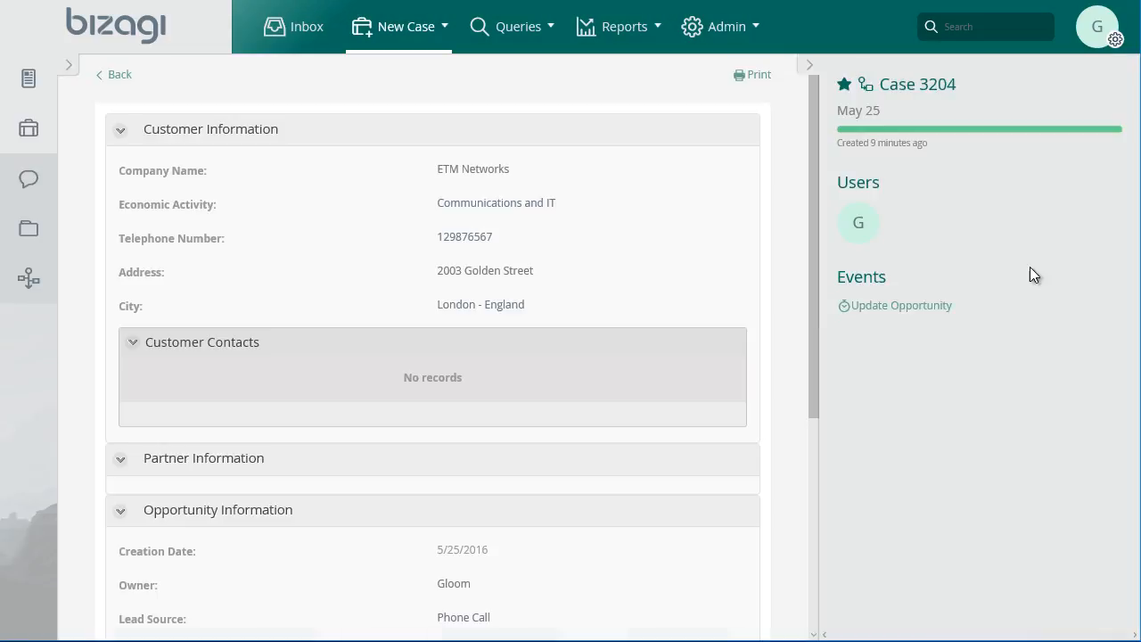
mouse_move(945, 312)
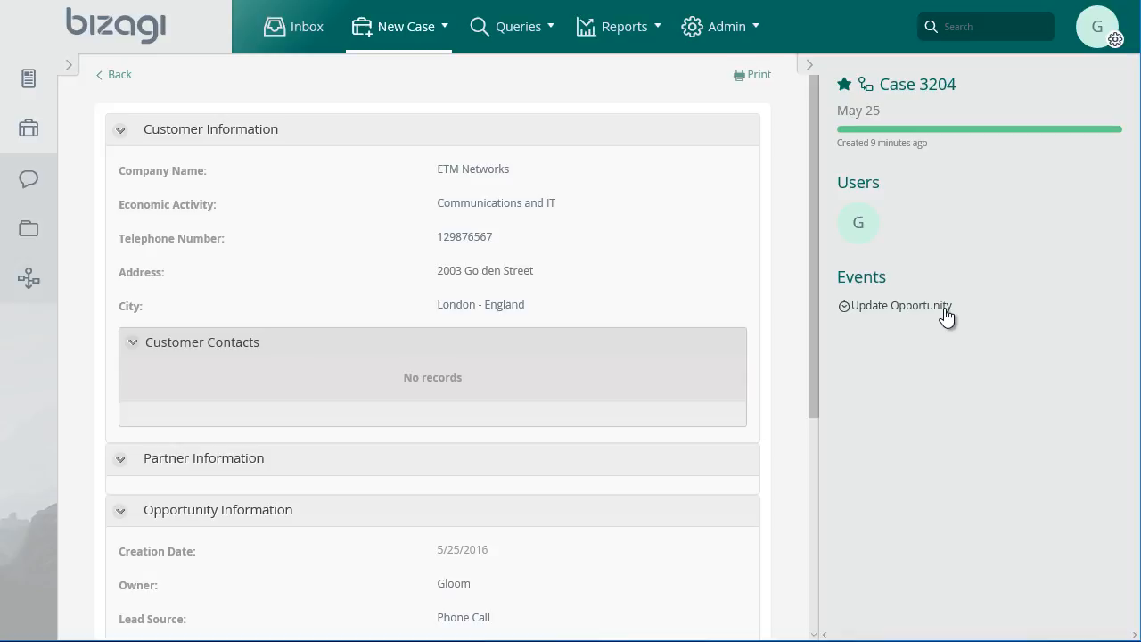
Open case 3204's Update Opportunity activity from the Events panel.
click(900, 305)
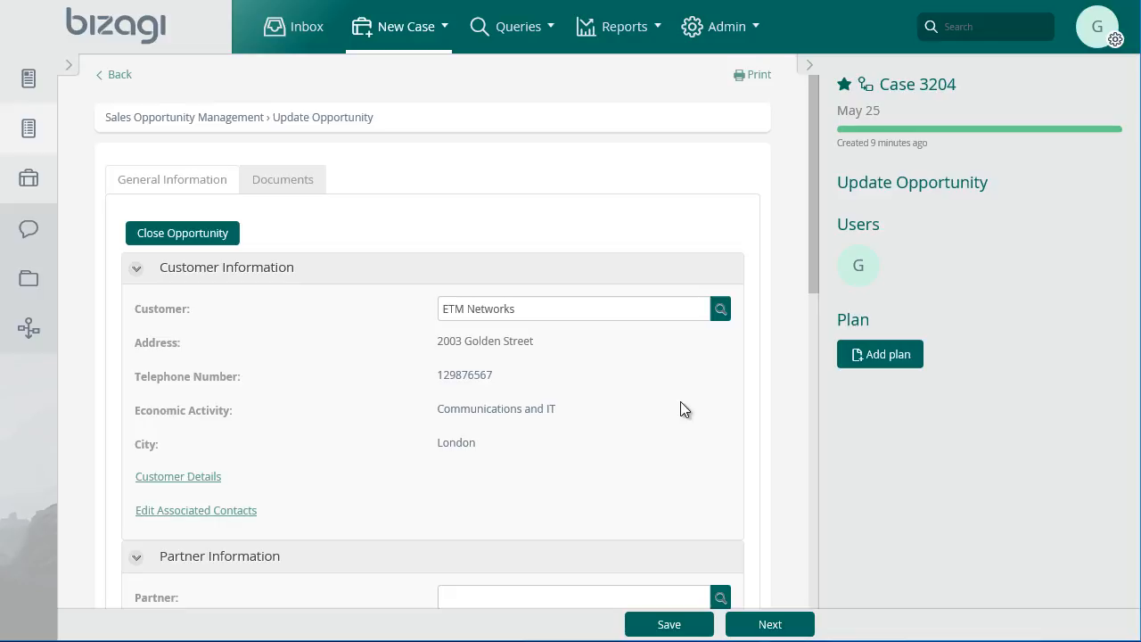
scroll(down, 3)
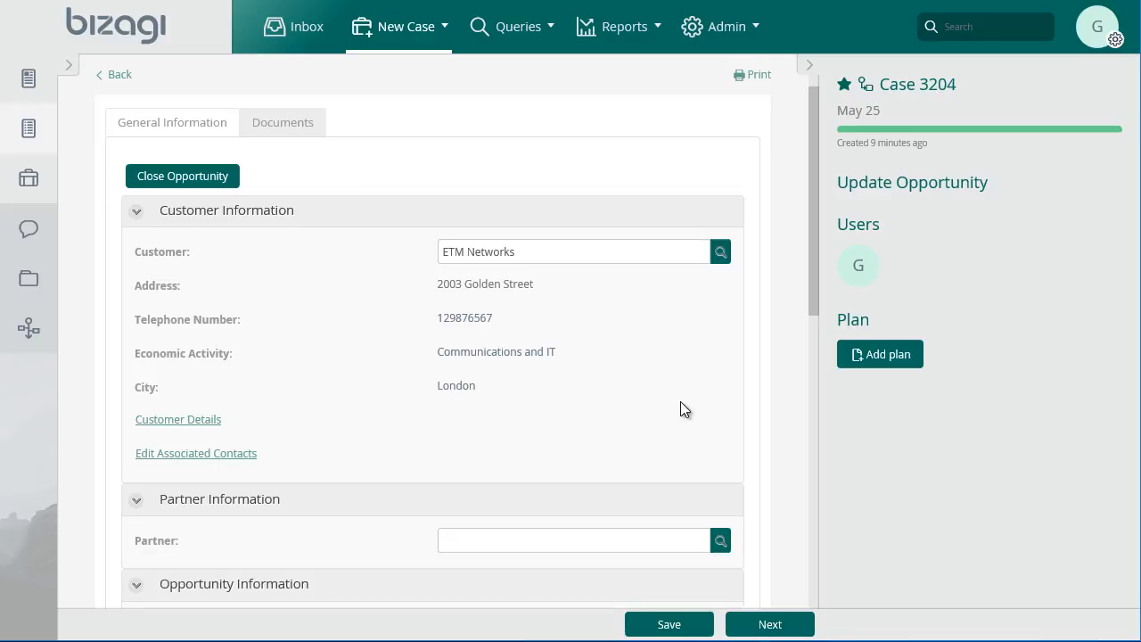
scroll(down, 3)
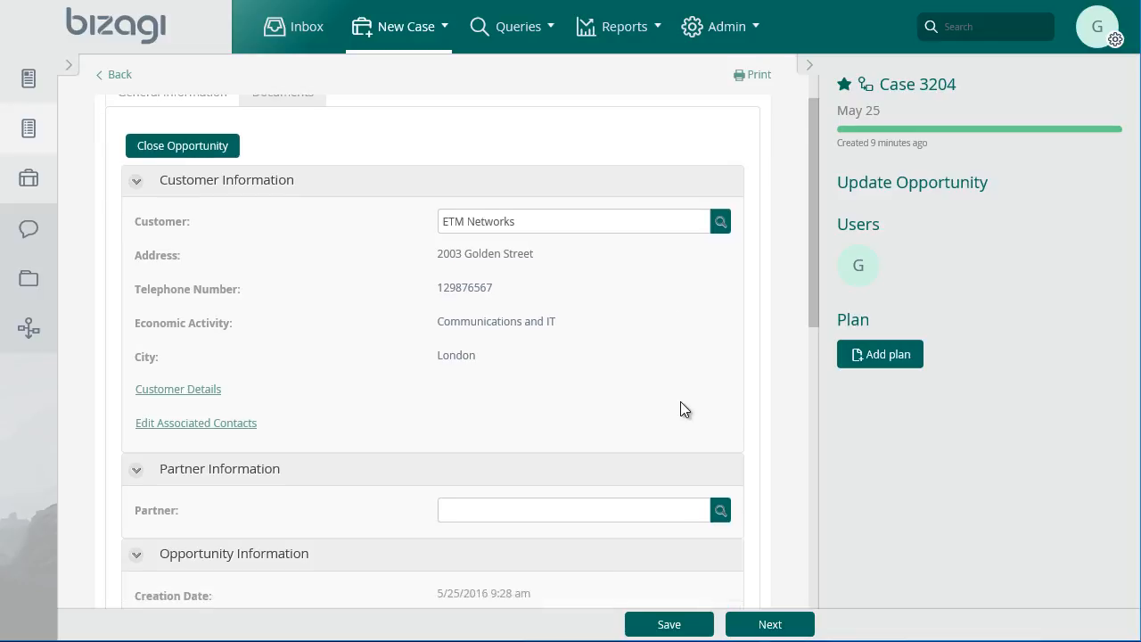
scroll(down, 3)
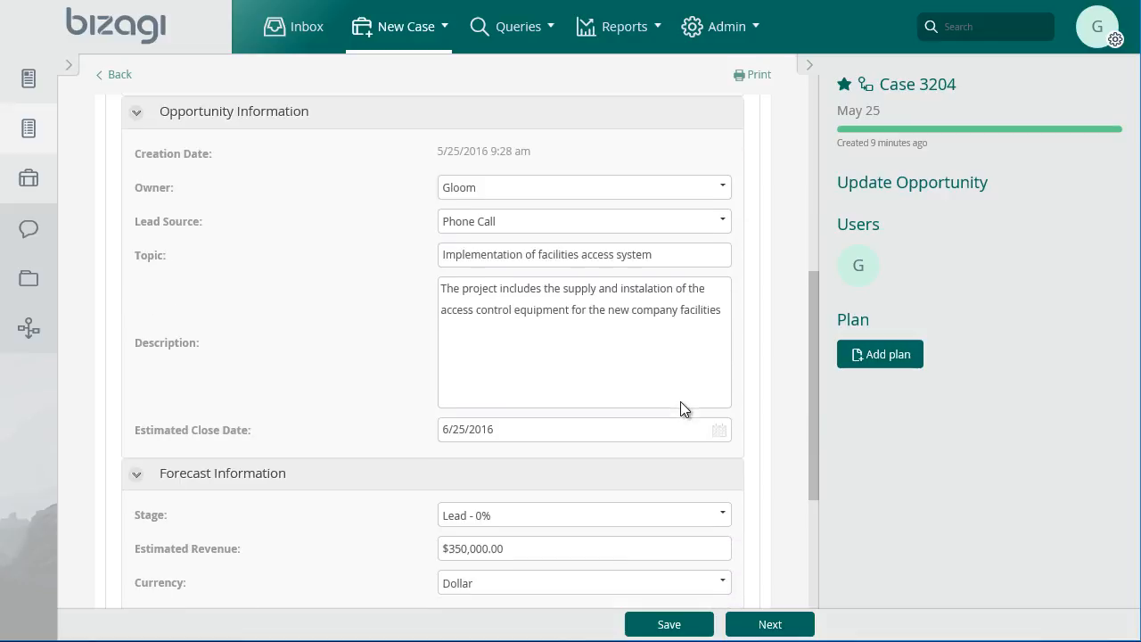
scroll(down, 3)
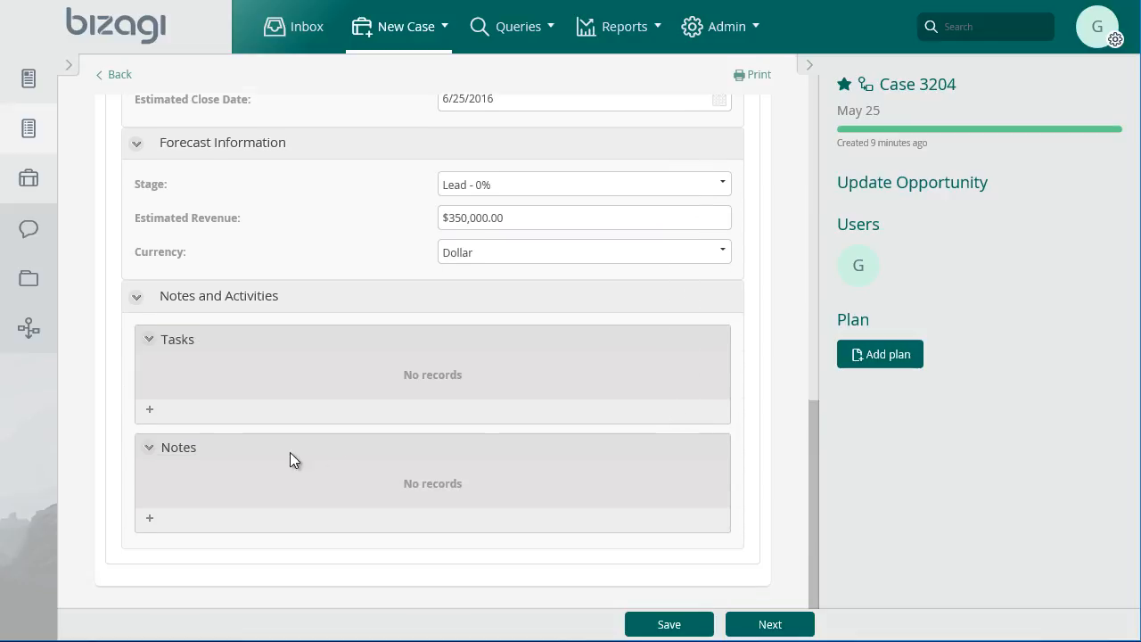
mouse_move(150, 408)
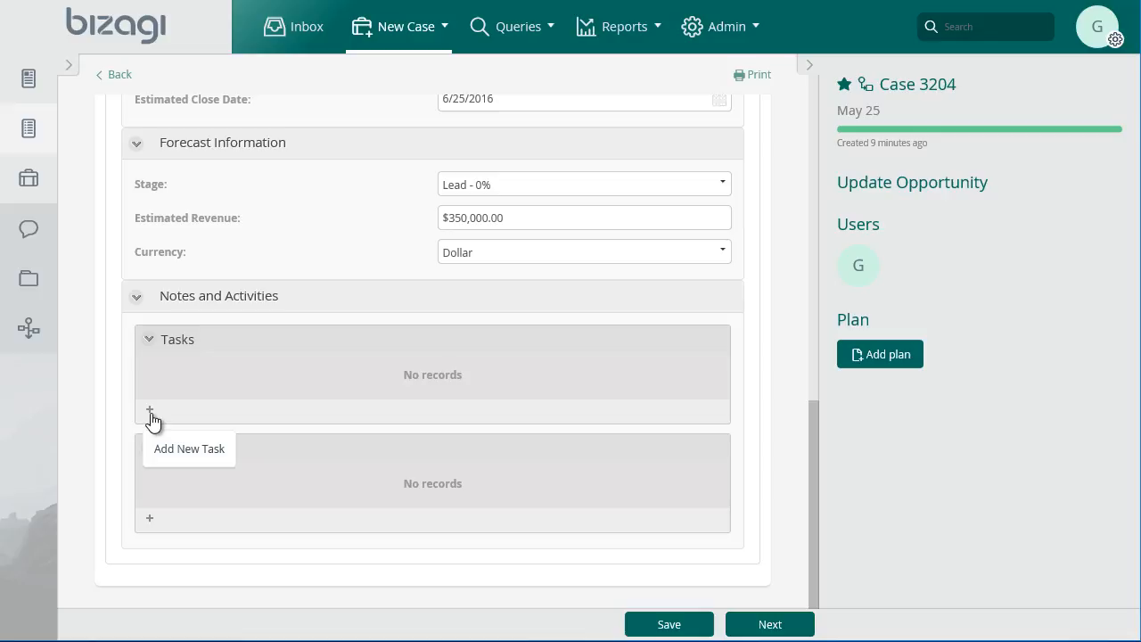
Add Email task 'Send commercial proposal' due 5/31/2016 with a 10-minute reminder and save it.
click(150, 410)
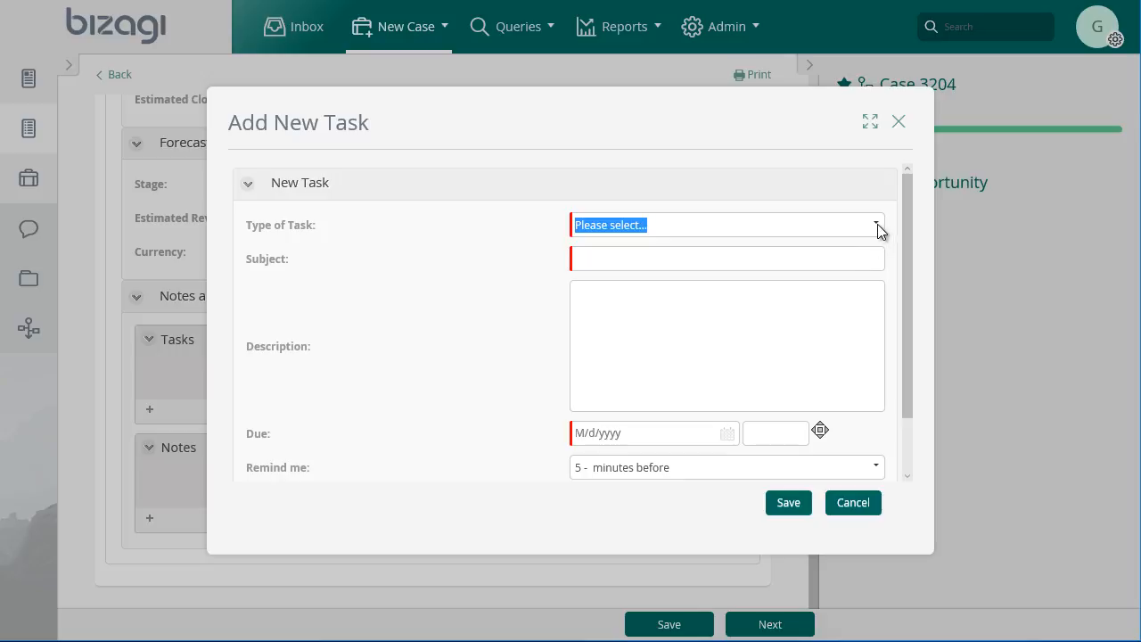
click(727, 225)
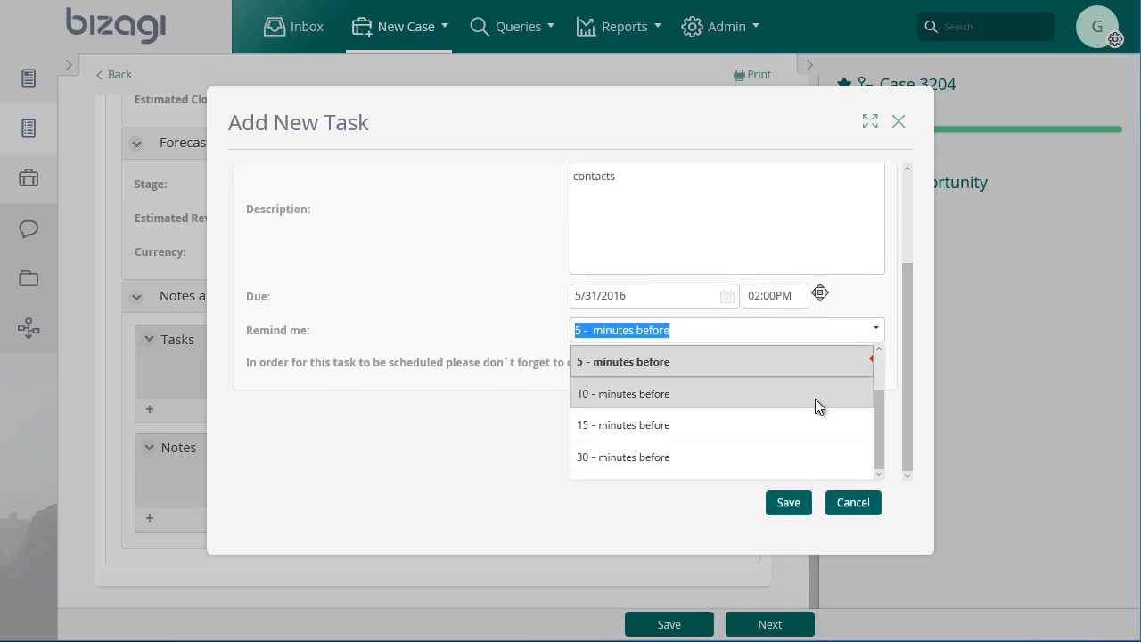
click(624, 394)
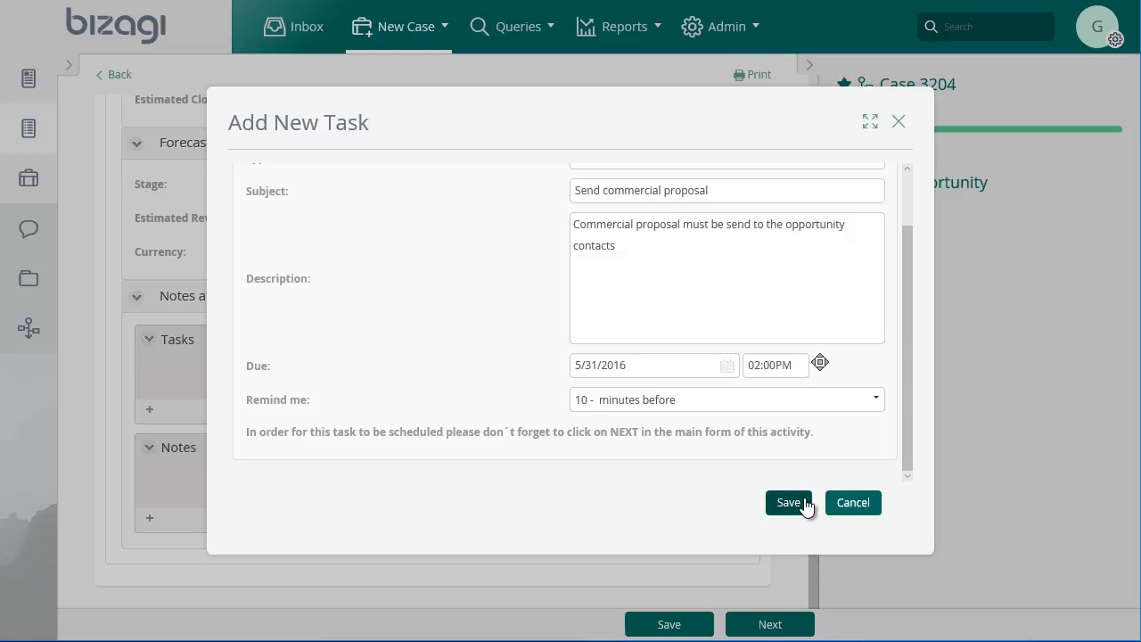
click(788, 502)
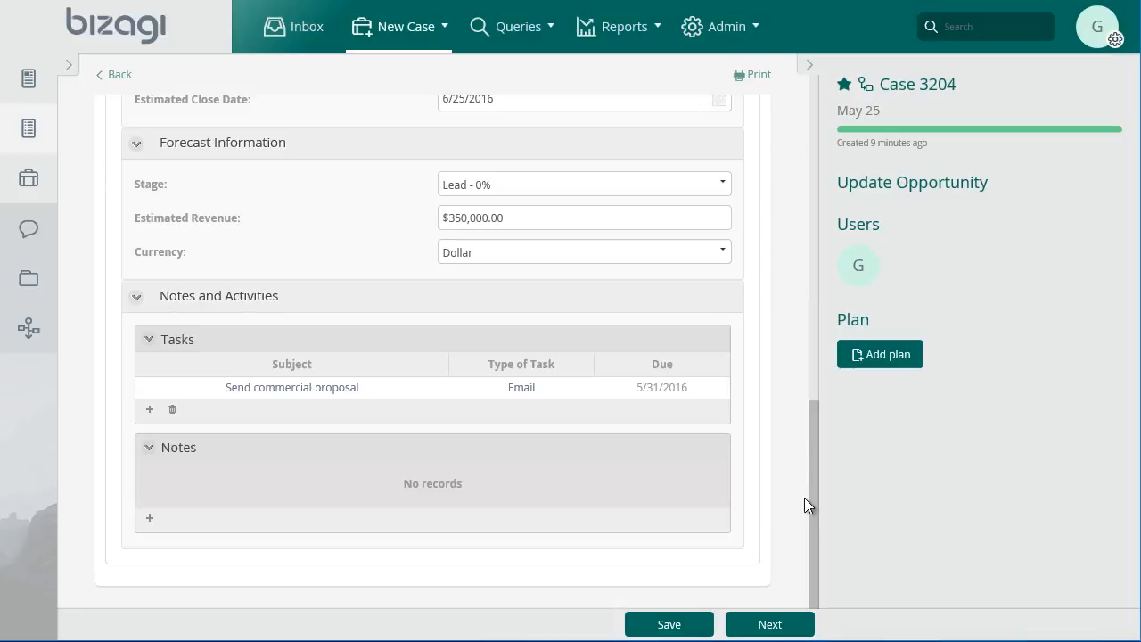
mouse_move(805, 507)
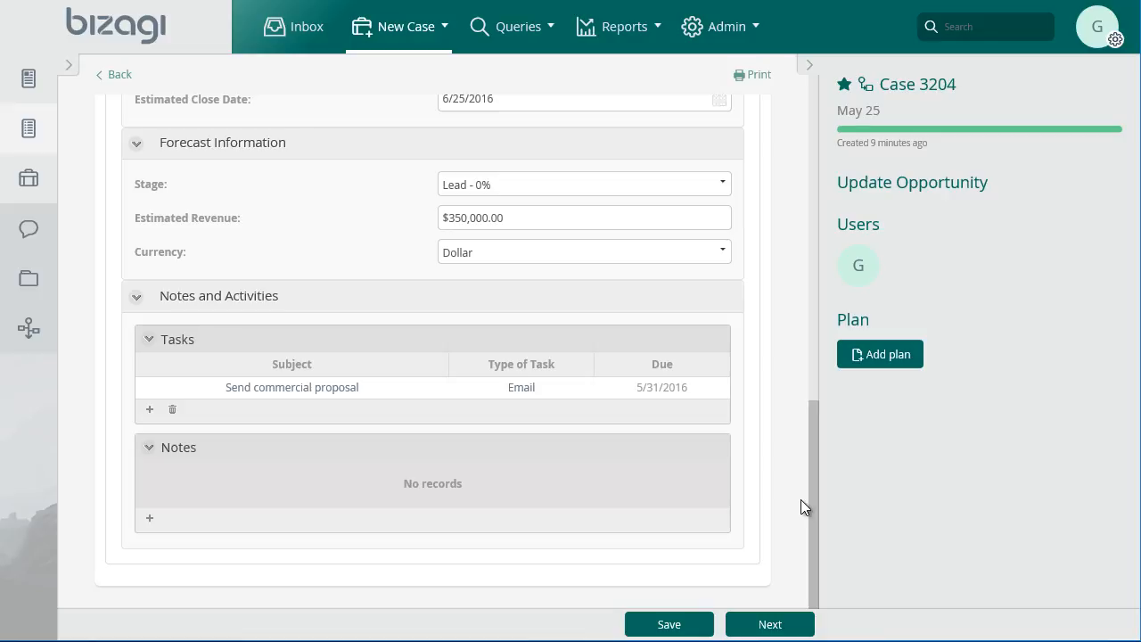
Set stage Proposal - 50%, reassign the owner to Peter, submit, and view the assignment.
scroll(up, 3)
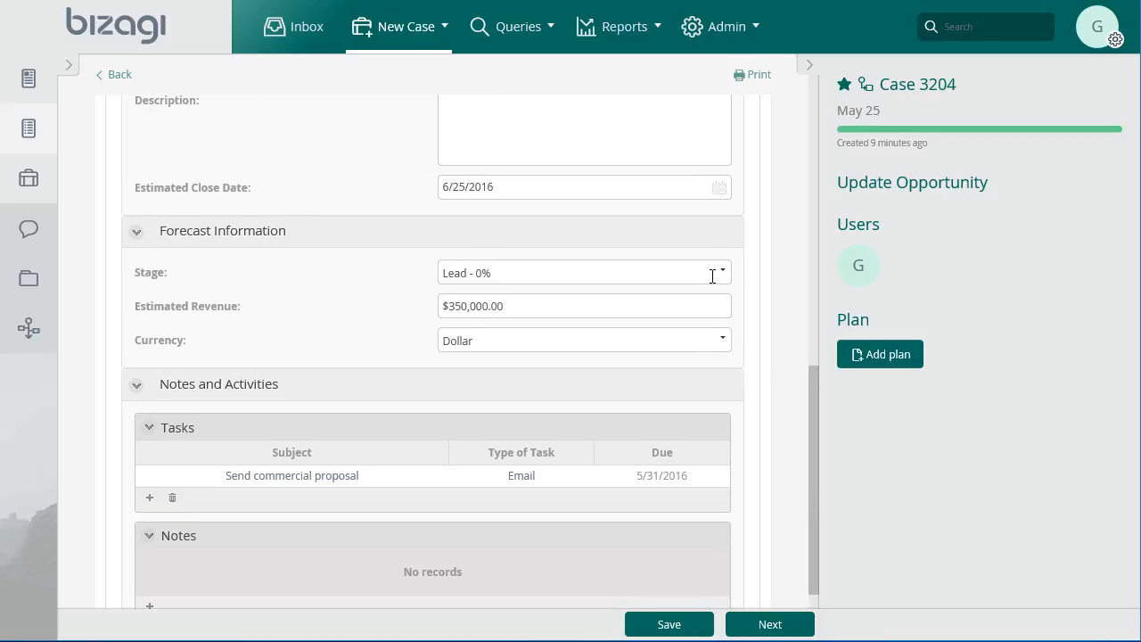
click(585, 271)
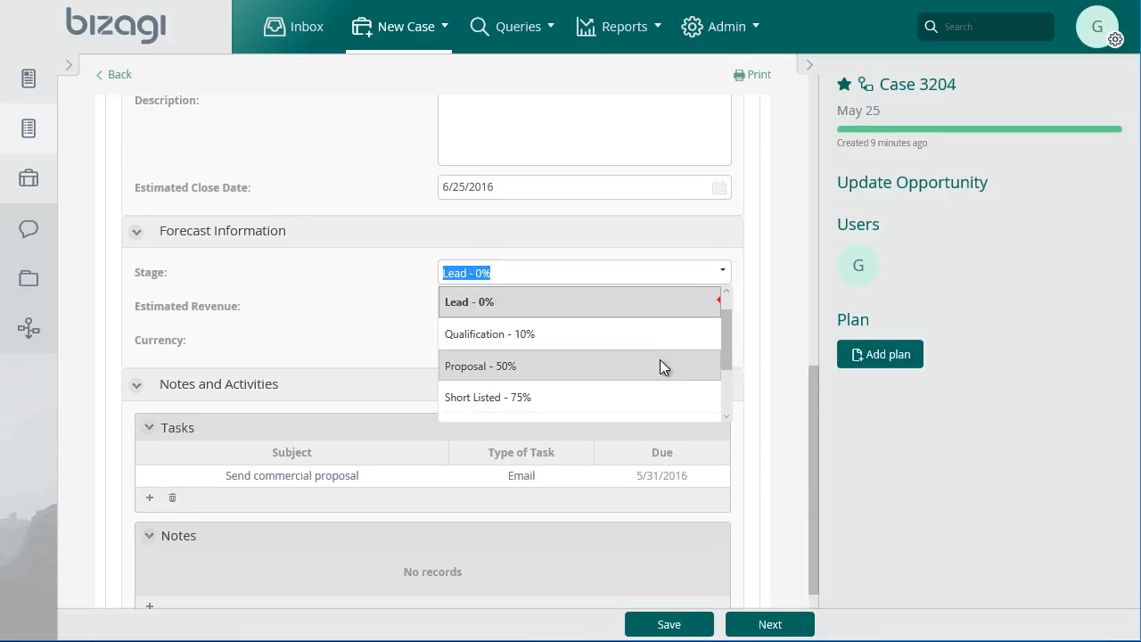
click(480, 366)
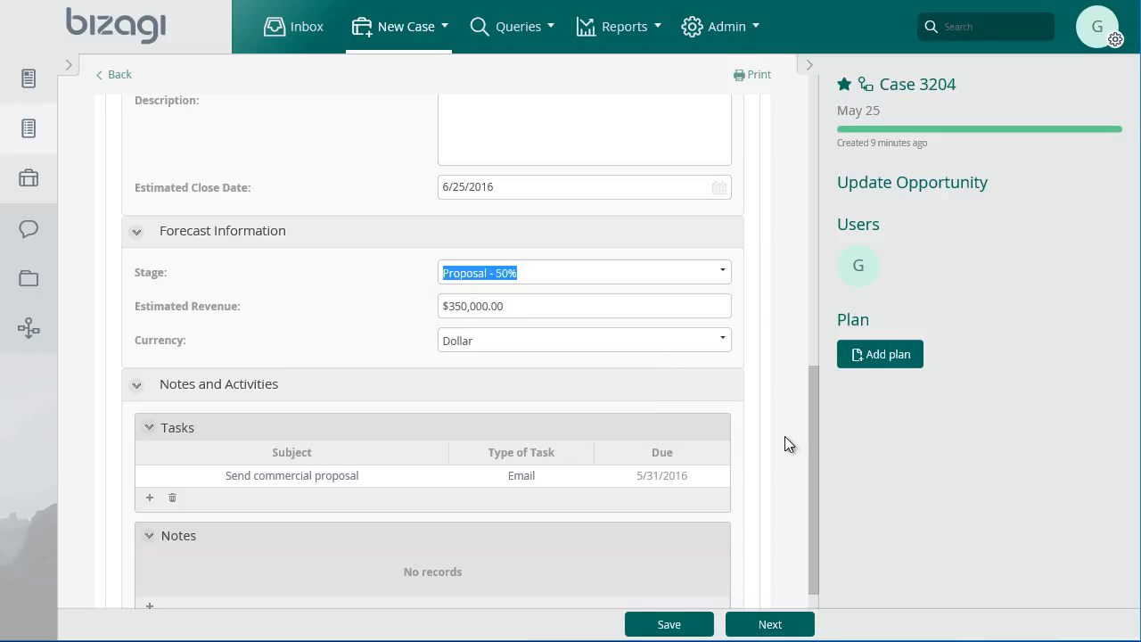
scroll(up, 3)
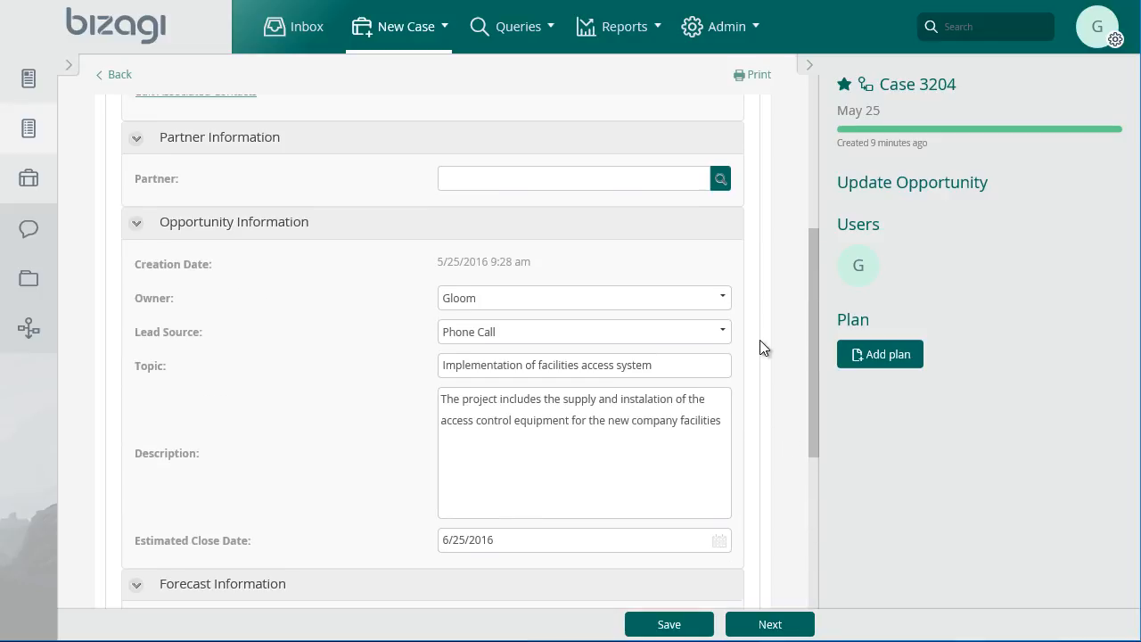
click(585, 298)
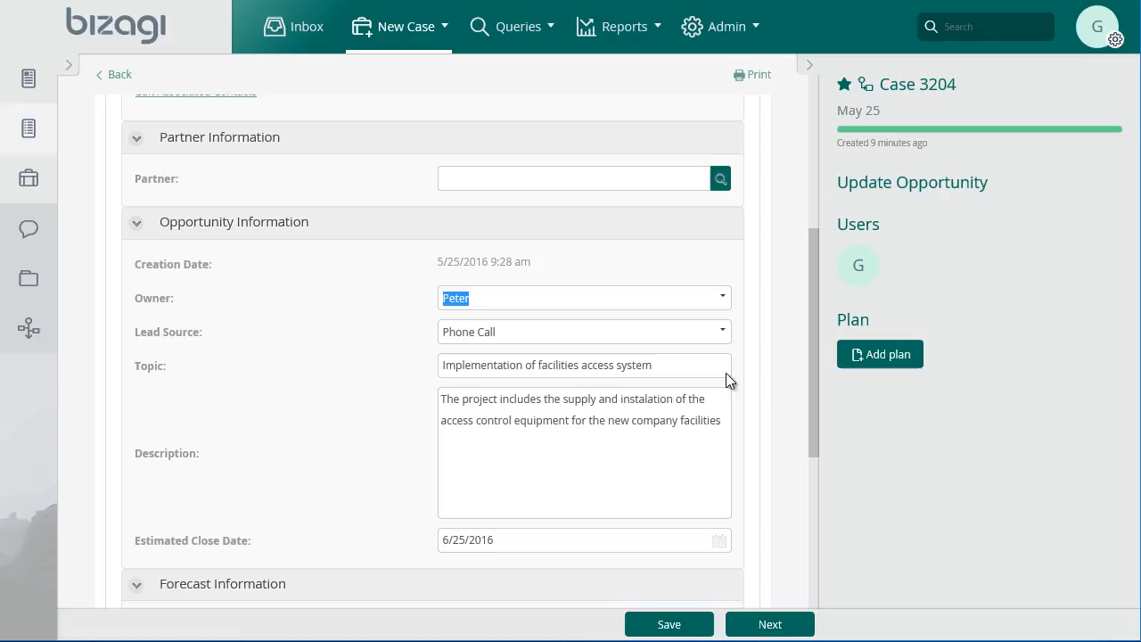
scroll(down, 3)
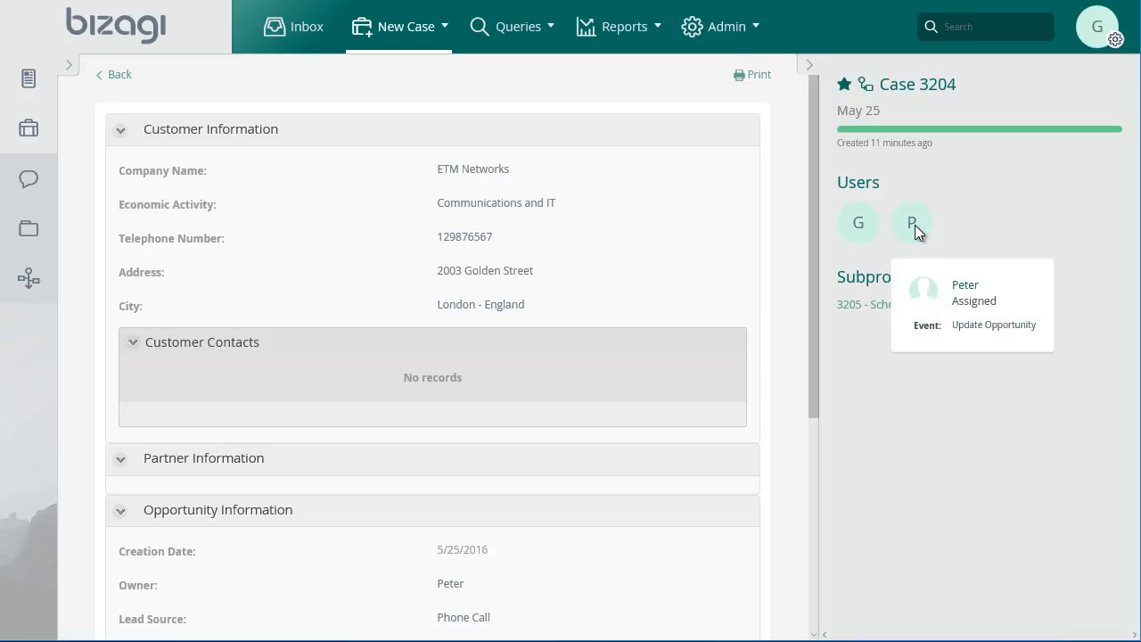
click(1097, 27)
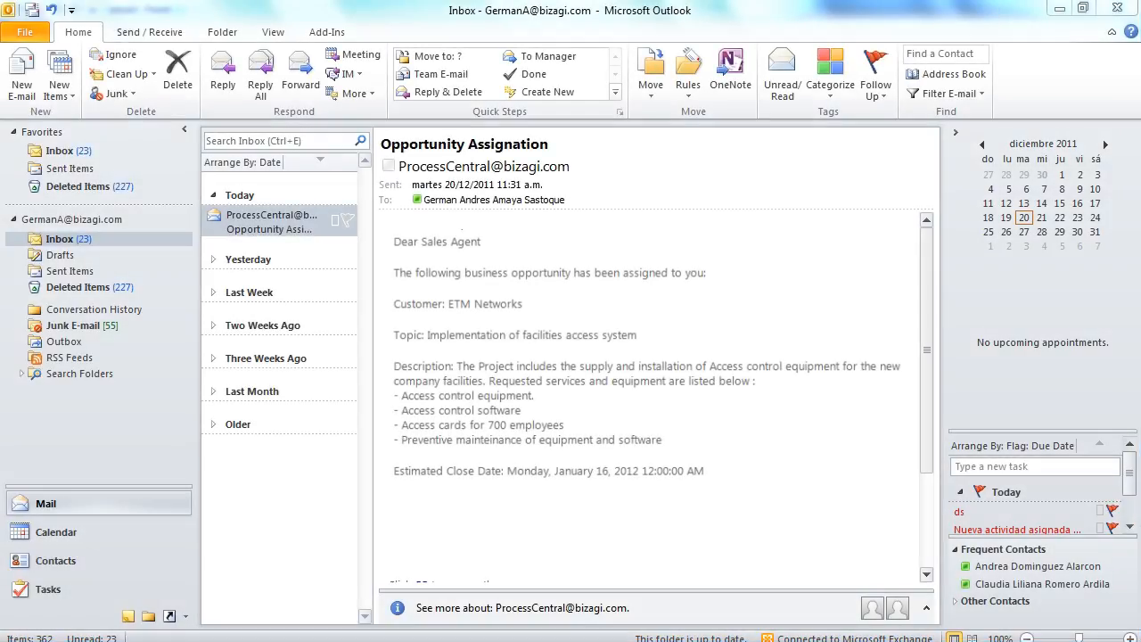
mouse_move(287, 223)
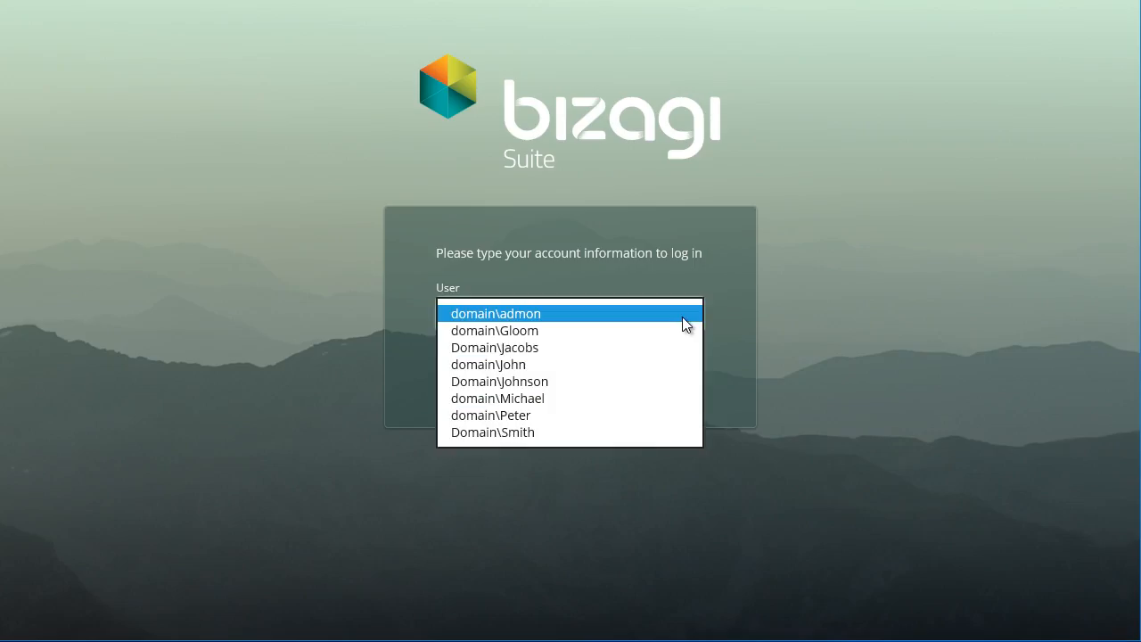
Log in as Peter and review case 3204's Update Opportunity form at Proposal - 50%.
click(490, 414)
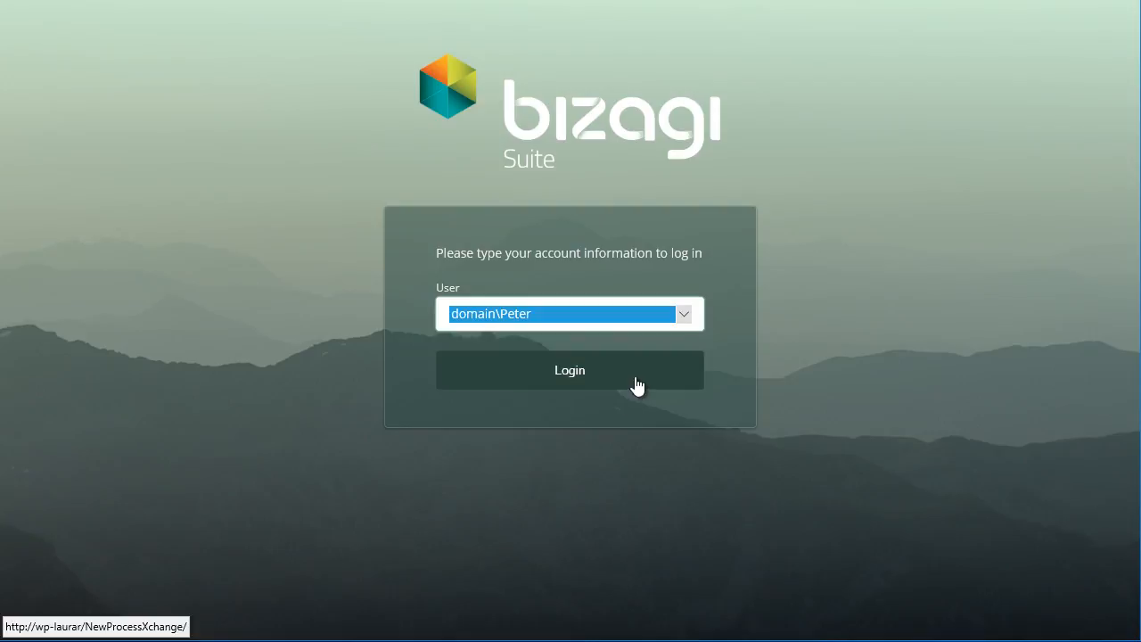
click(569, 369)
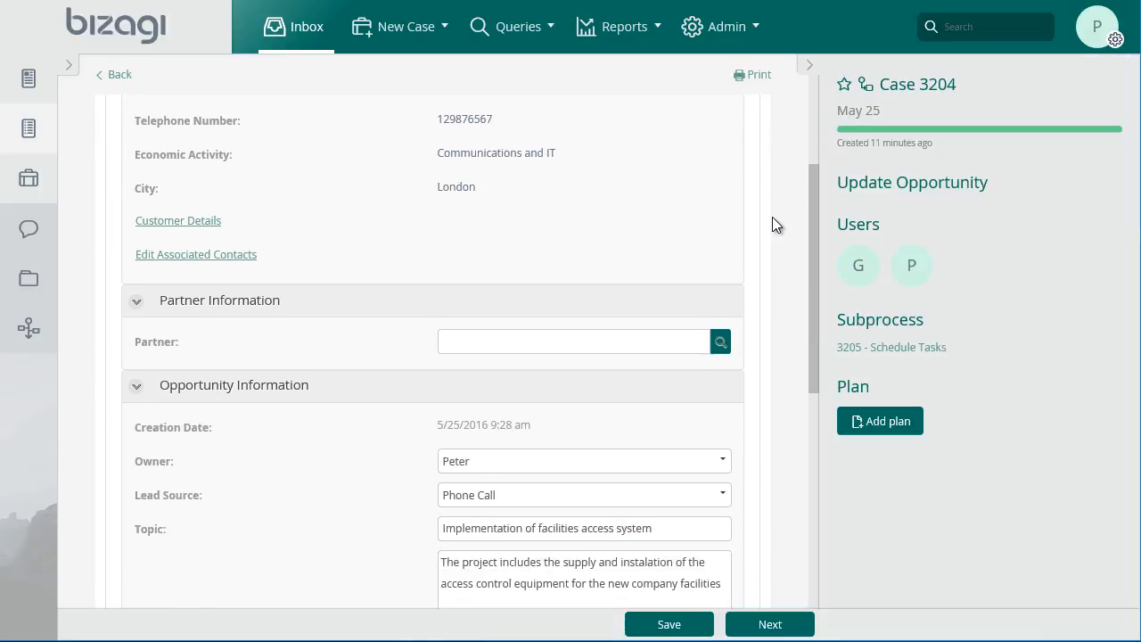
scroll(down, 3)
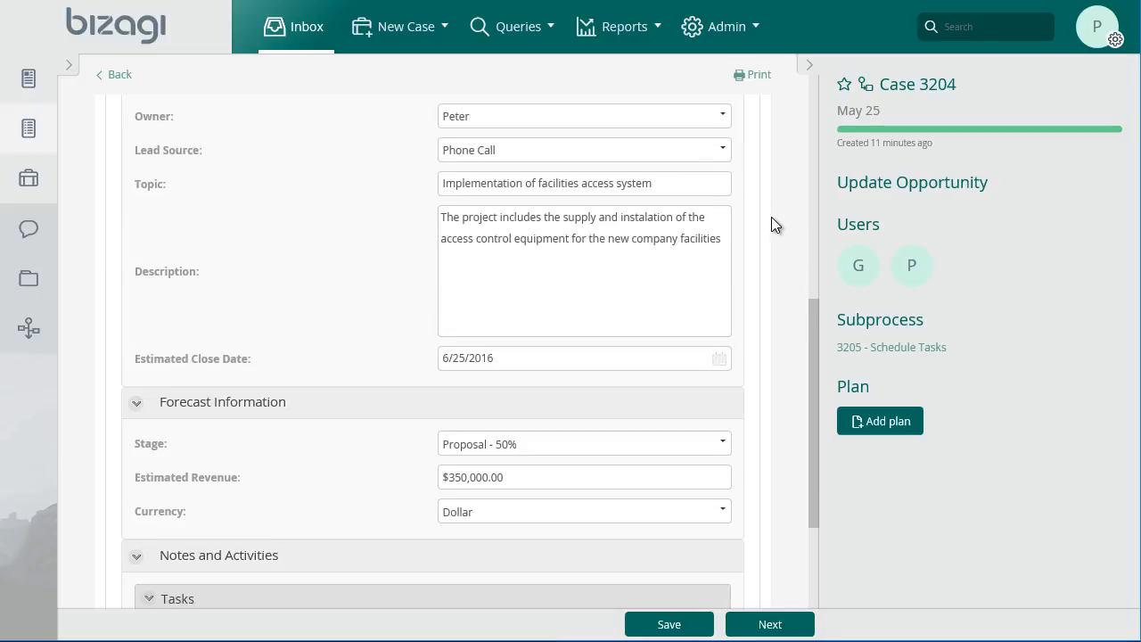
scroll(down, 3)
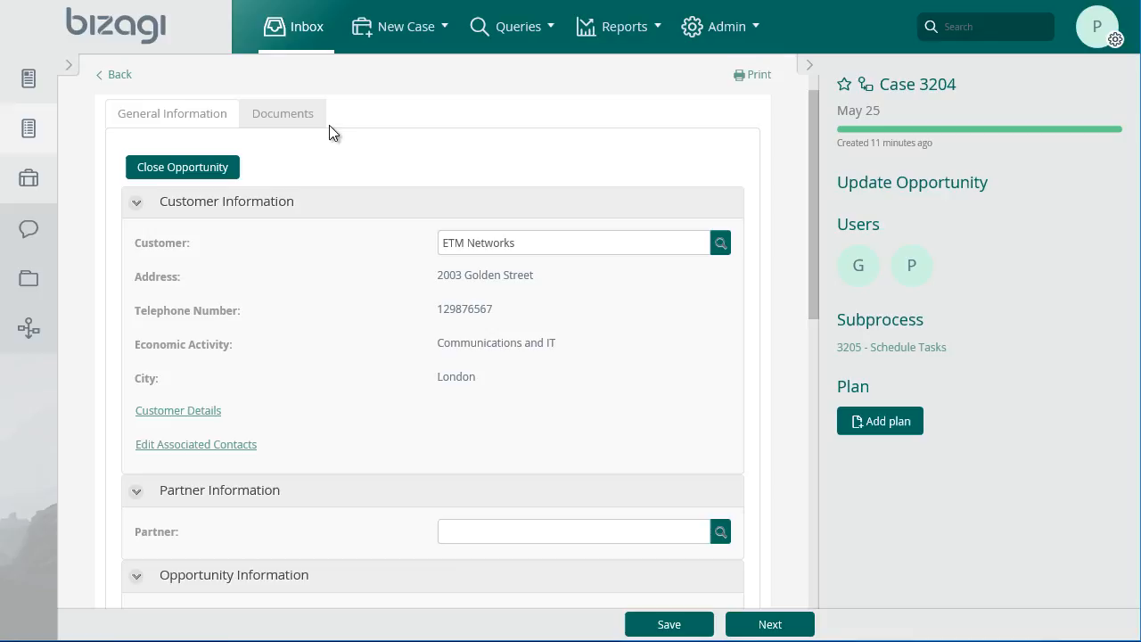
Upload Commercial Proposal.pdf as a 'Commercial Proposal' case document and return to General Information.
click(282, 114)
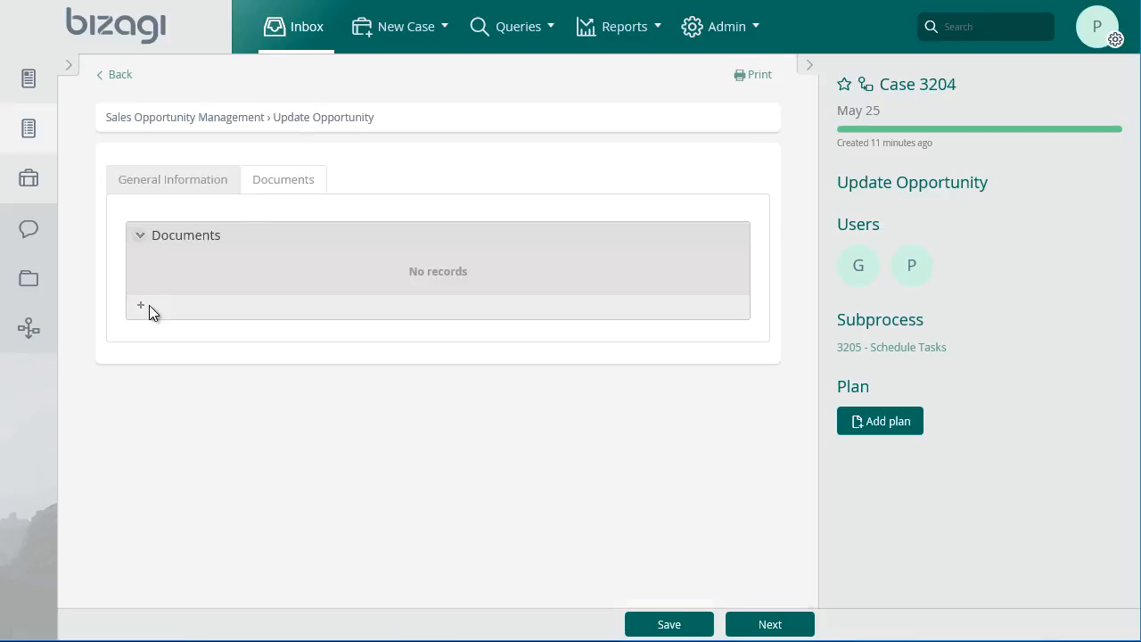
click(139, 306)
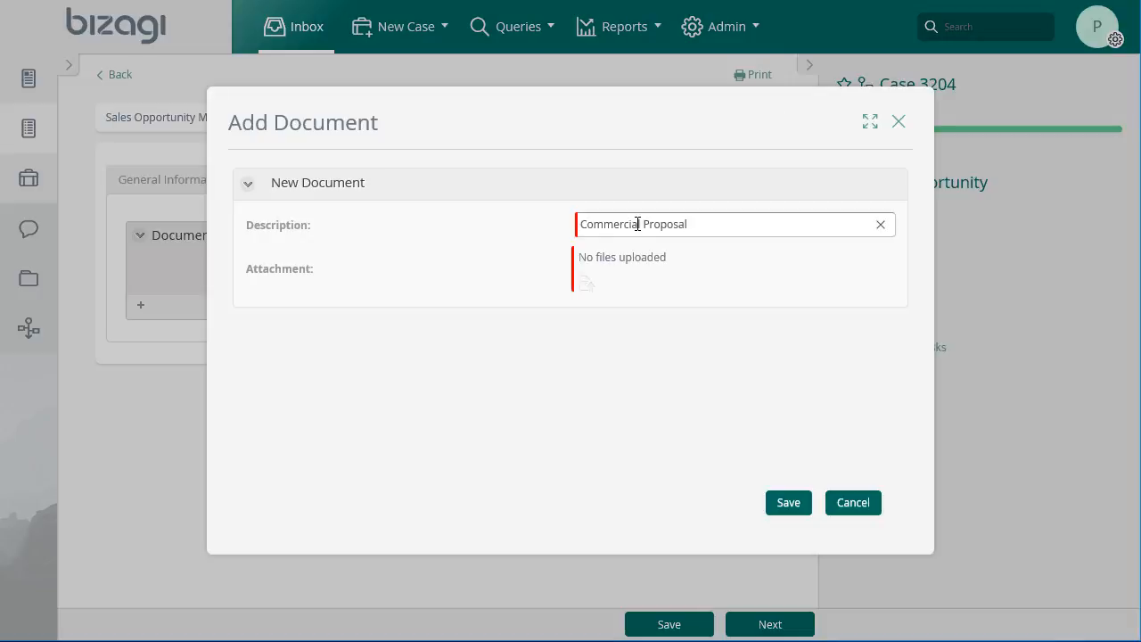
click(584, 284)
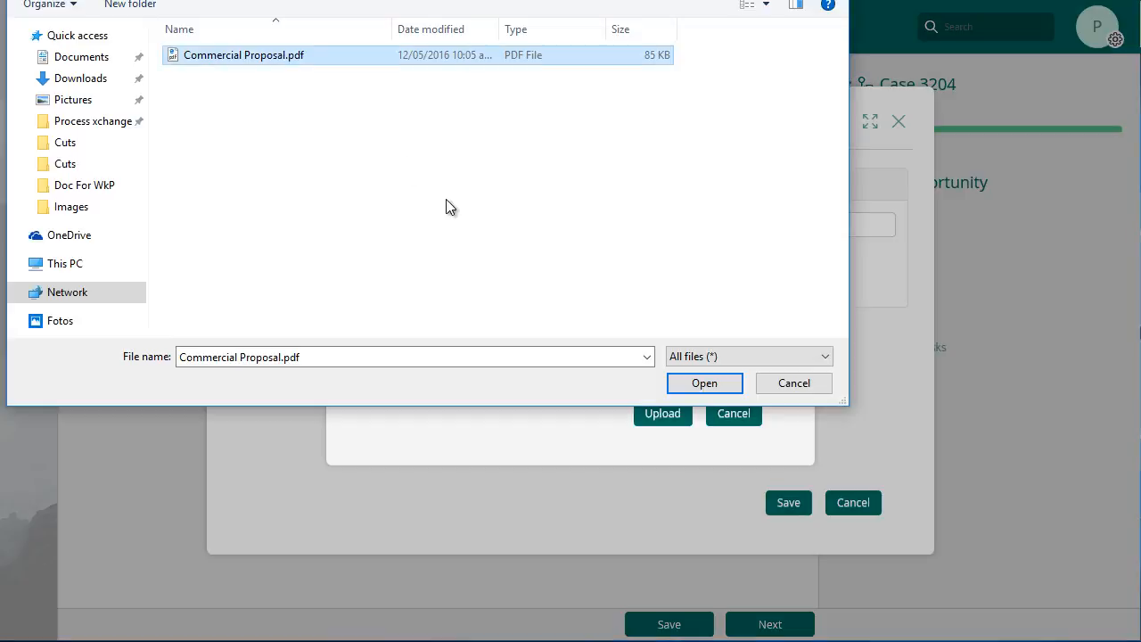
click(705, 382)
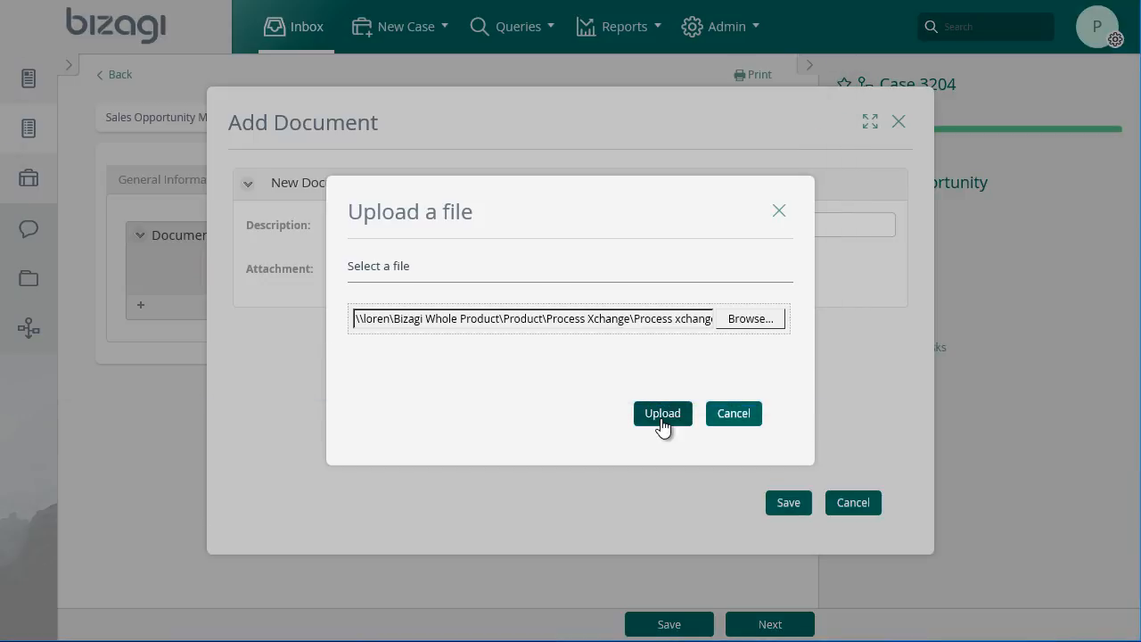
click(663, 413)
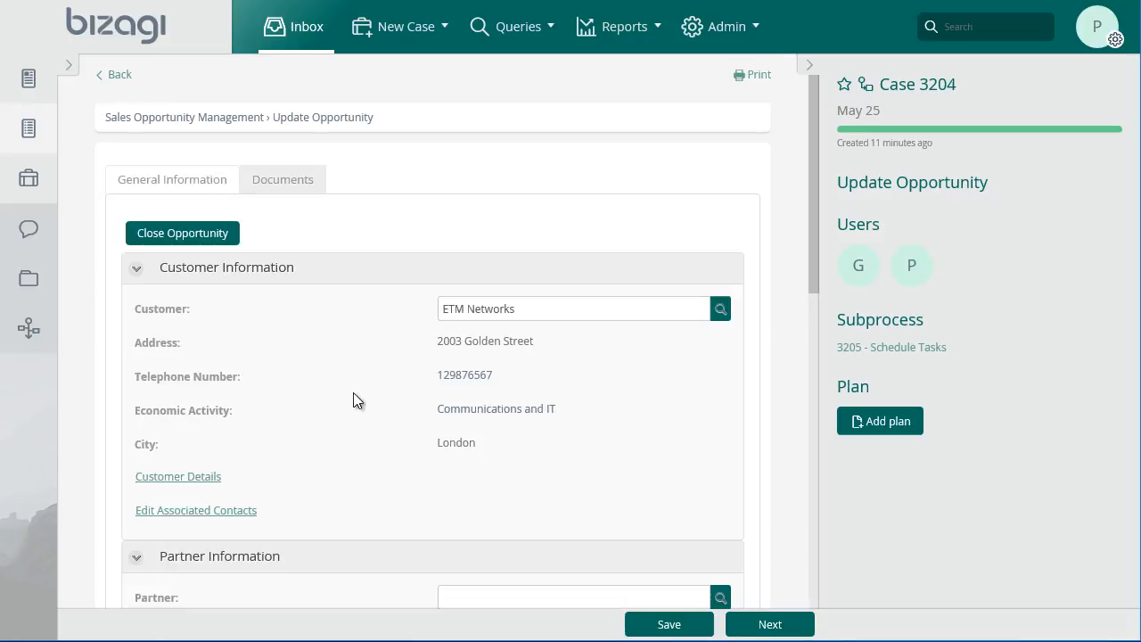
scroll(down, 3)
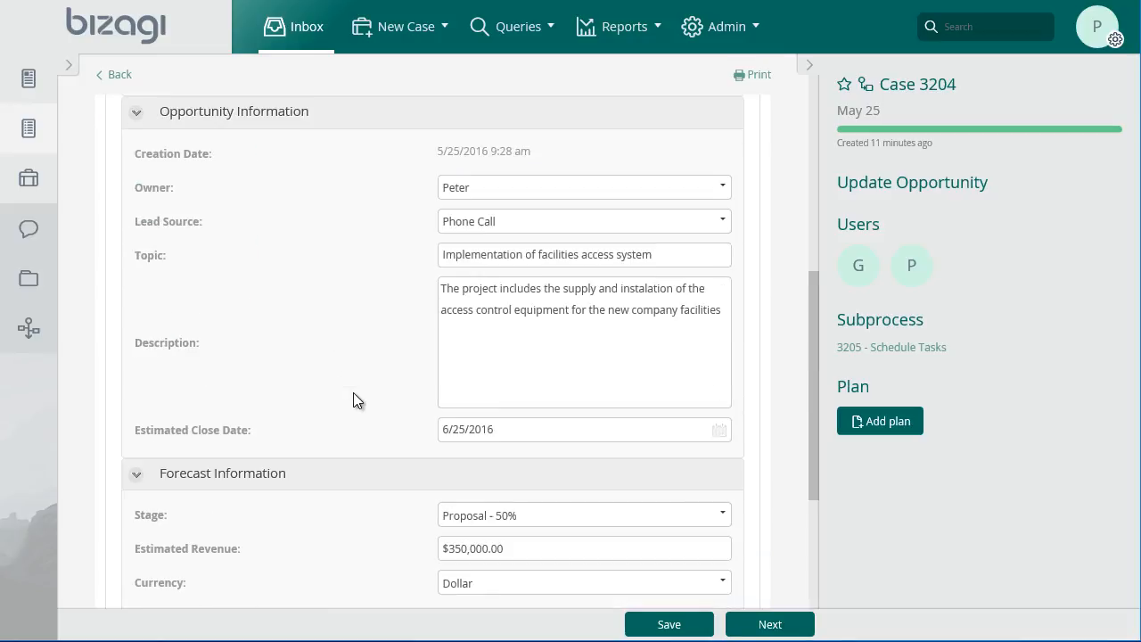
scroll(down, 3)
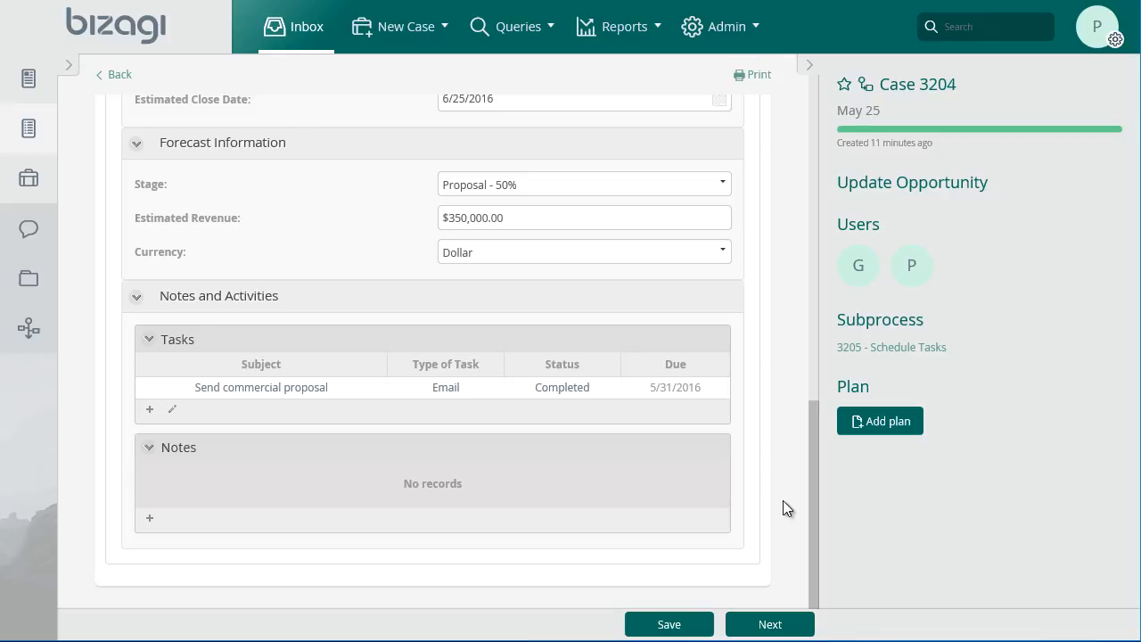
mouse_move(159, 426)
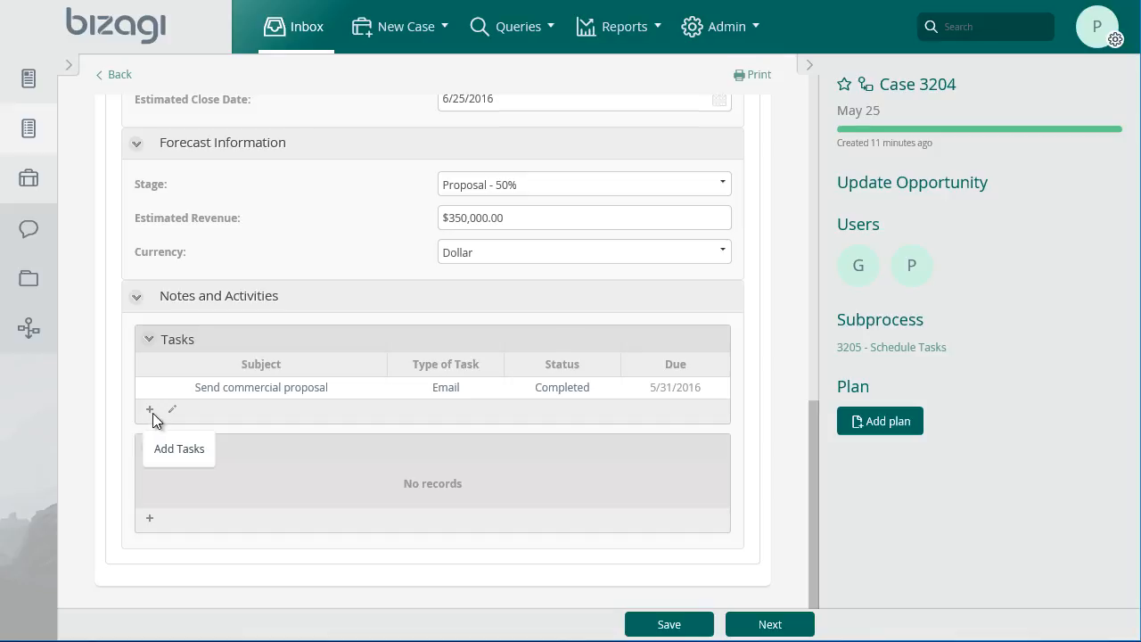
Add a 'Proposal Perception' follow-up task due 6/1/2016 and save it.
click(150, 410)
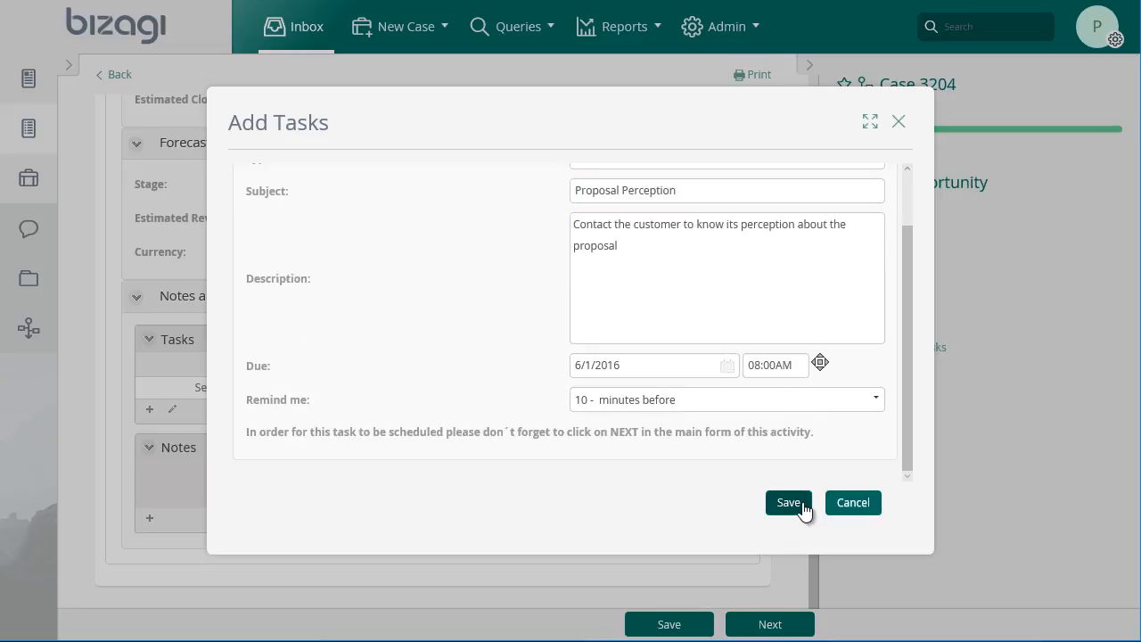
click(788, 503)
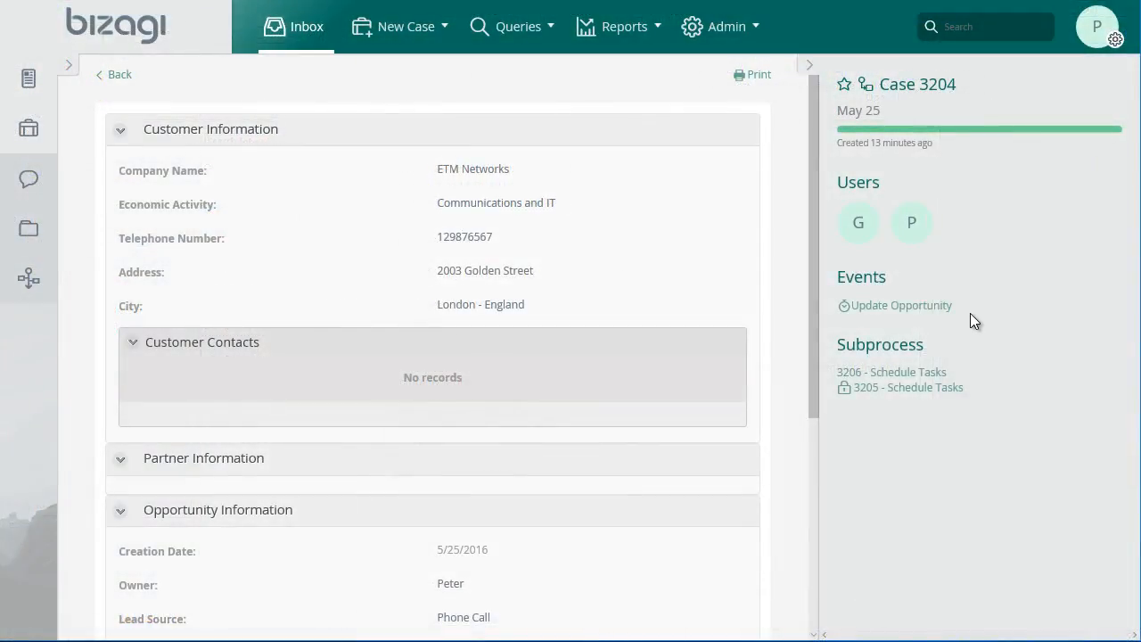
mouse_move(902, 305)
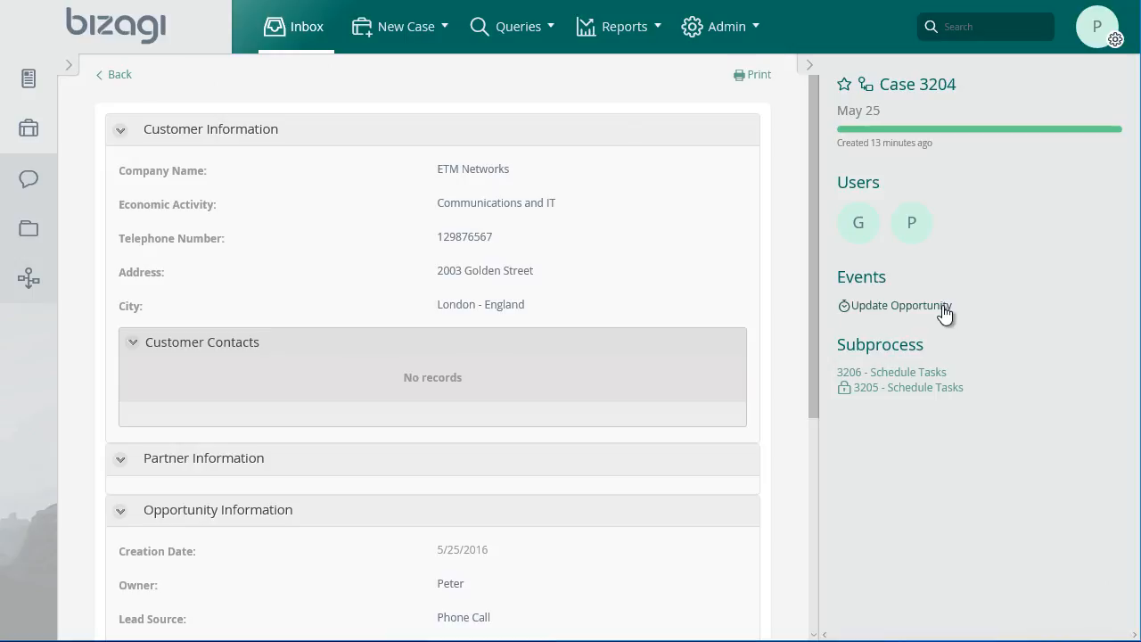
Set the Proposal Perception phone-call task's Status to Completed in Update Opportunity and save it.
click(900, 305)
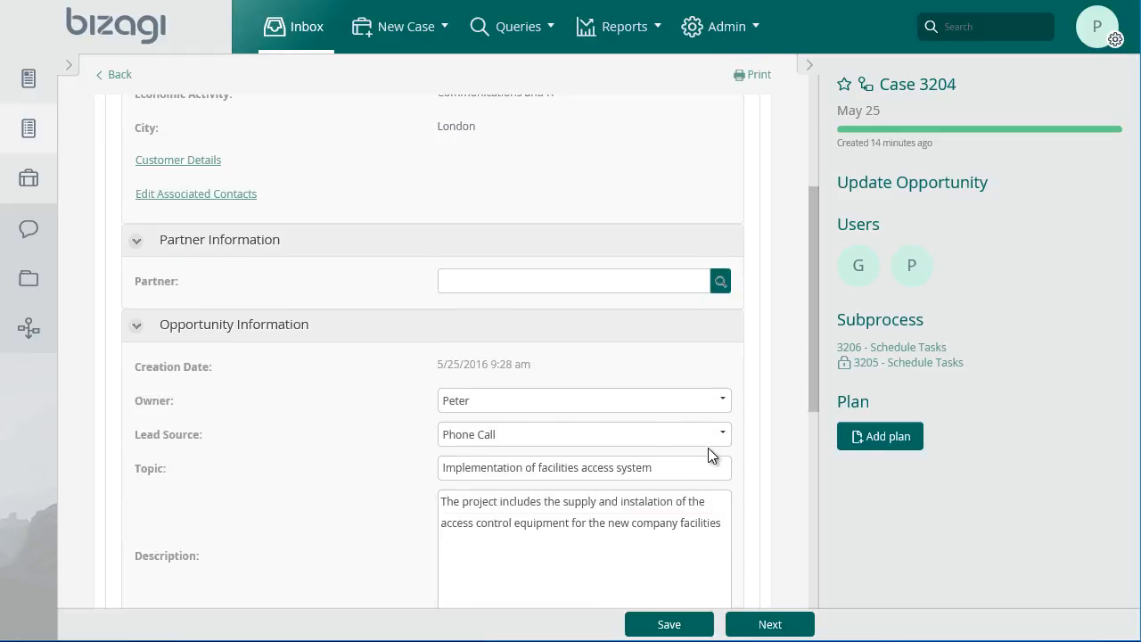
scroll(down, 3)
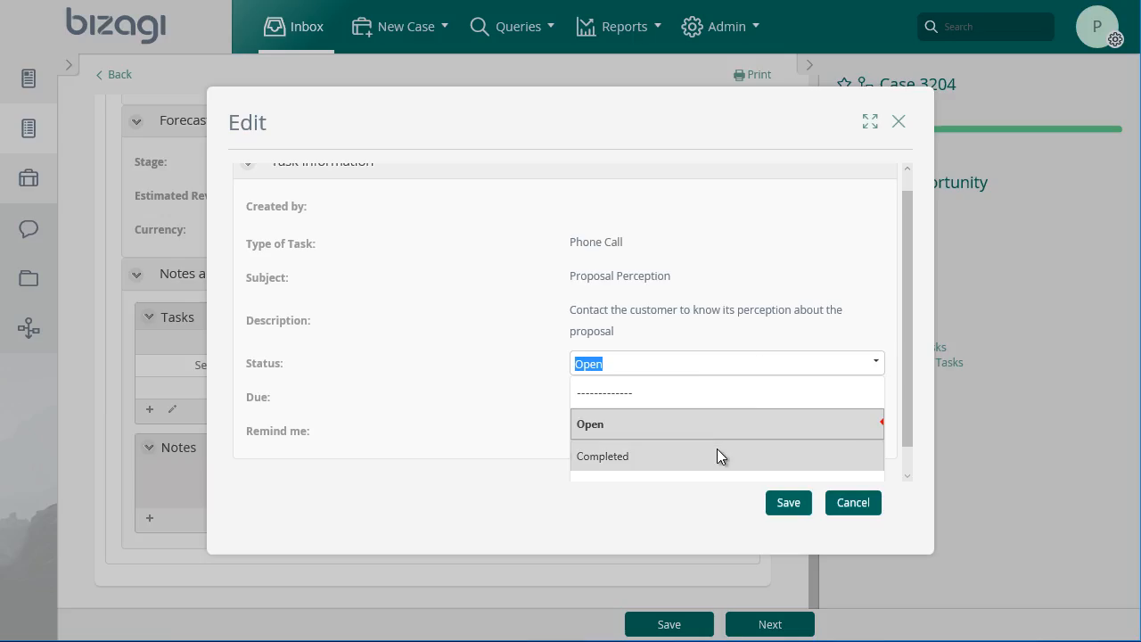
click(602, 457)
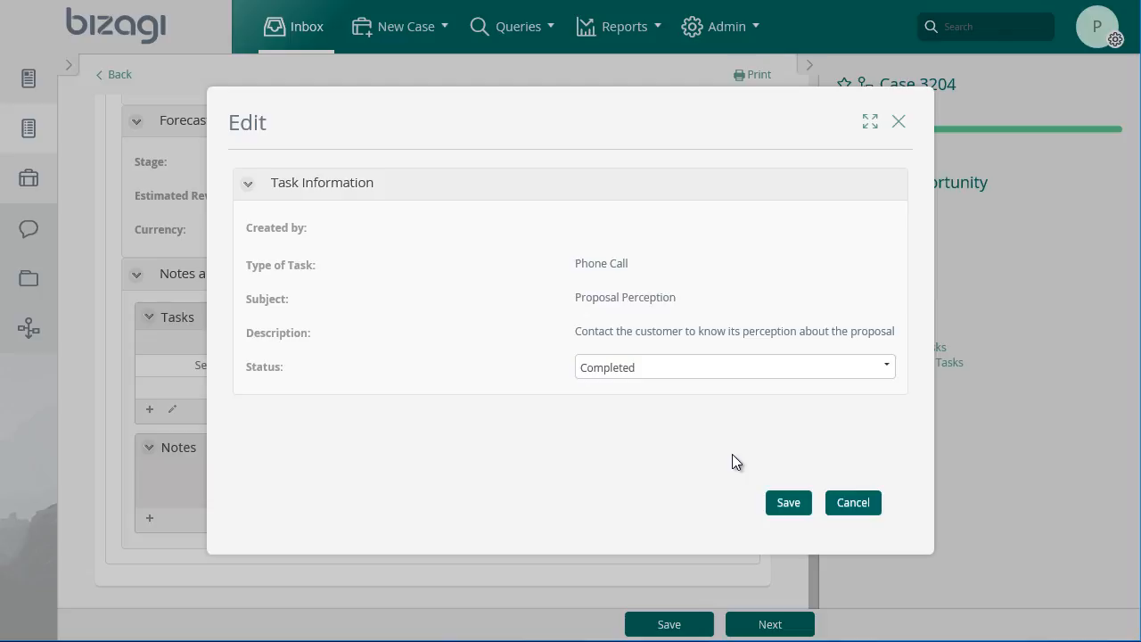
click(788, 503)
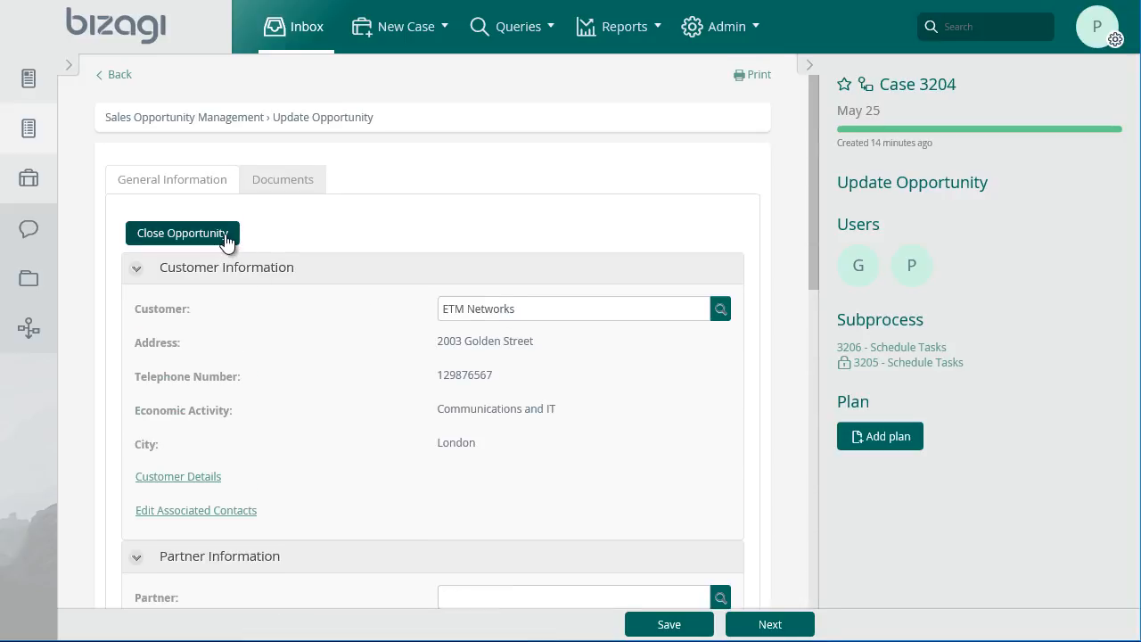
mouse_move(182, 232)
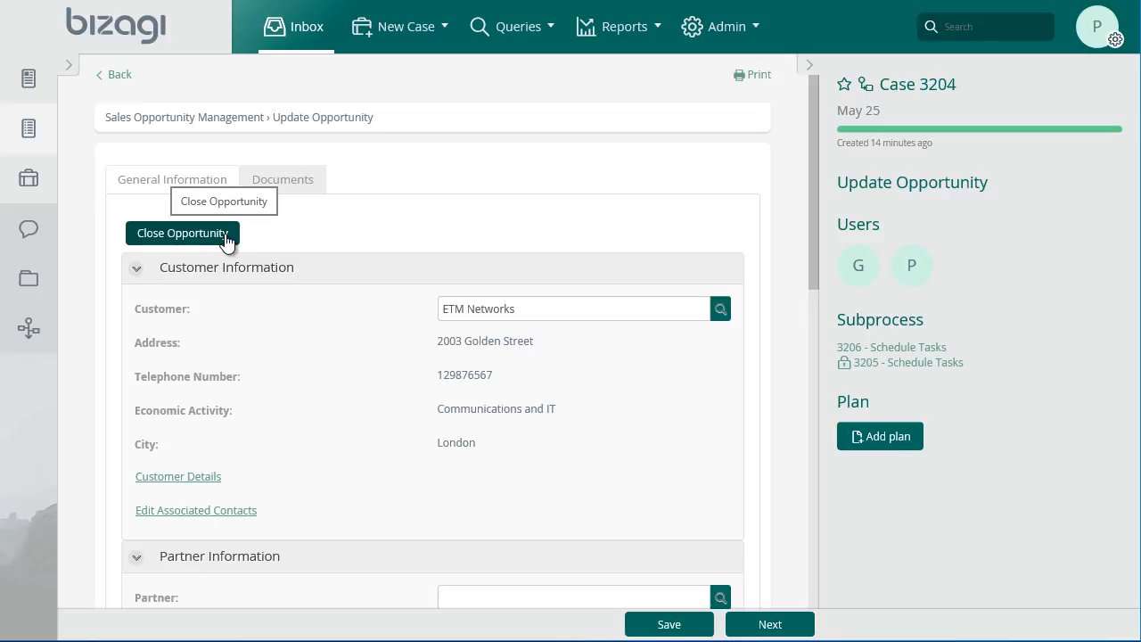
Start Close Opportunity, confirm Yes, and choose Won as the closing outcome.
click(182, 232)
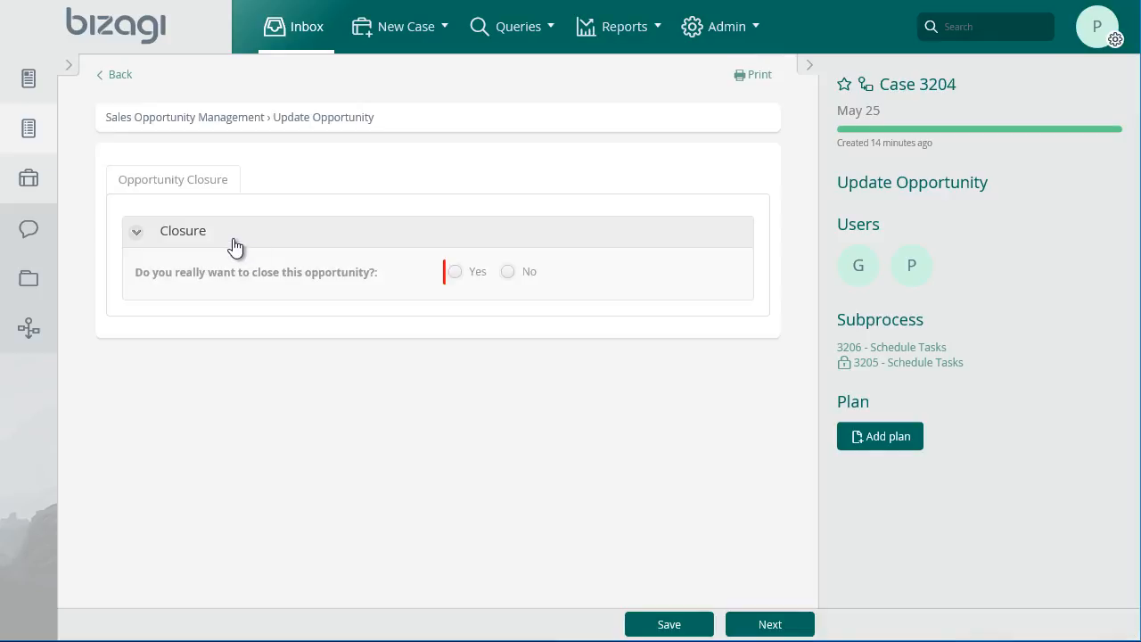
click(455, 271)
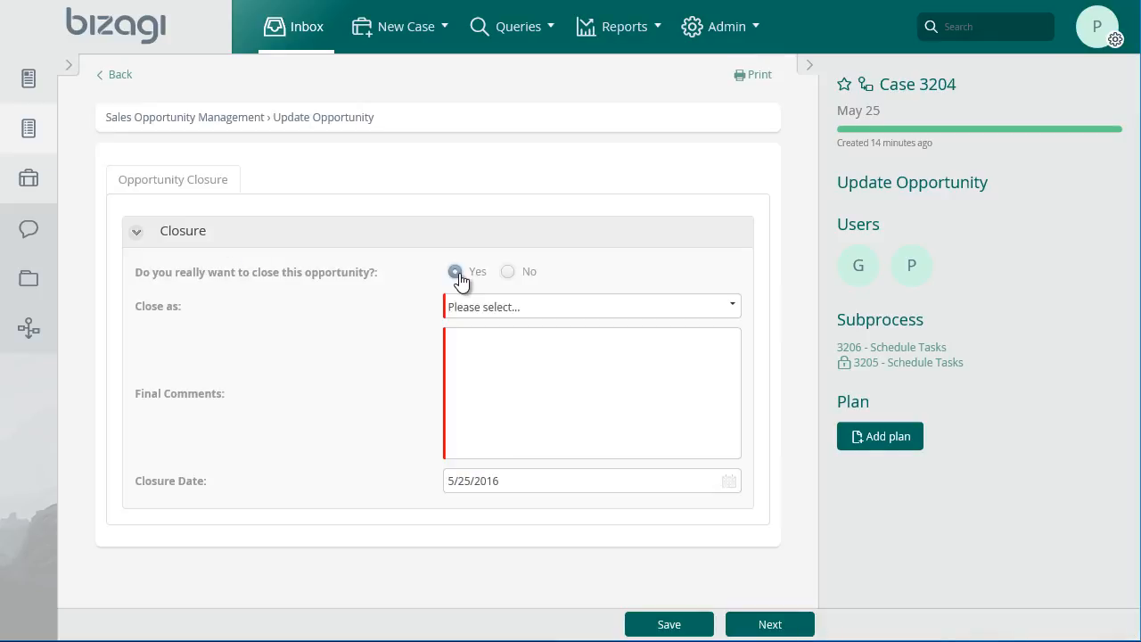
click(592, 307)
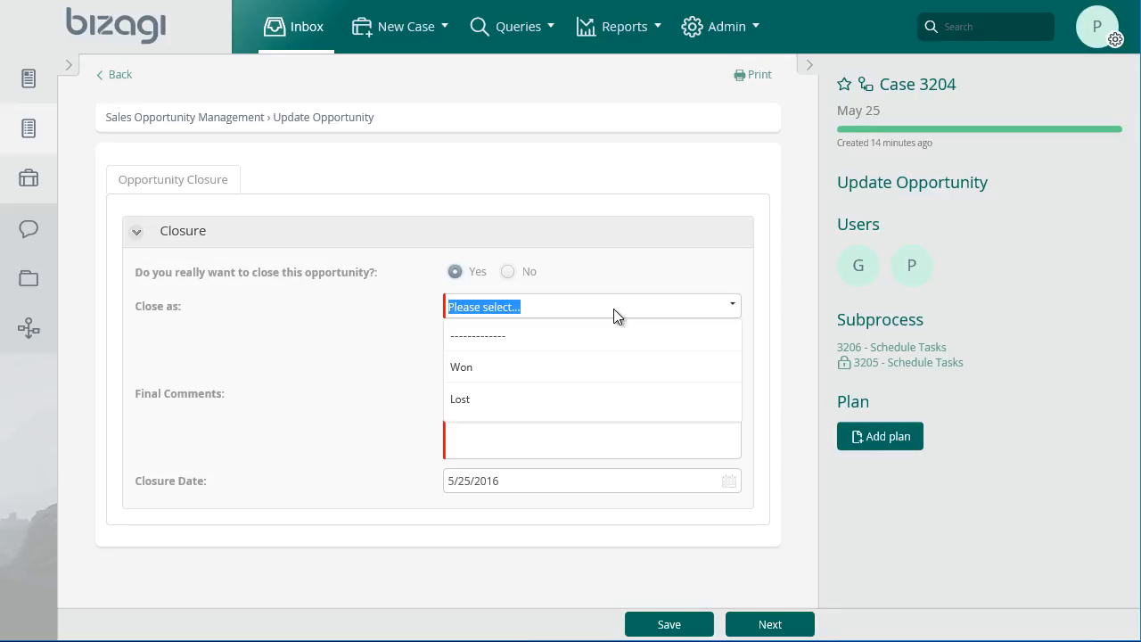
click(460, 367)
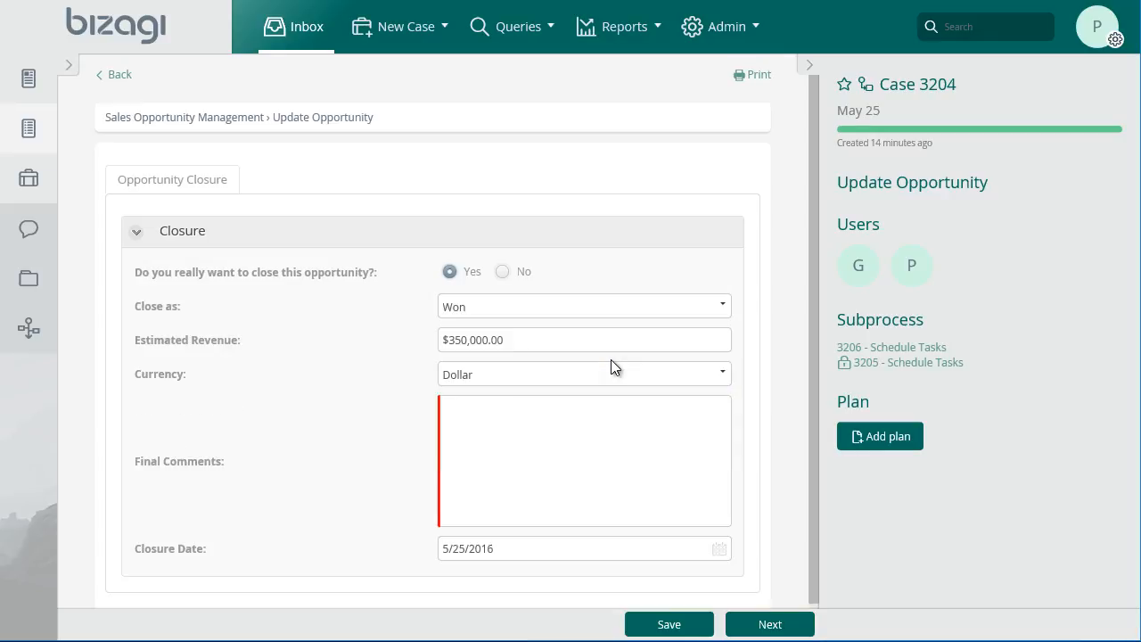
Enter $323,000 revenue, comment 'The business was succesfully closed', closure date 6/4/2016, and submit.
click(585, 339)
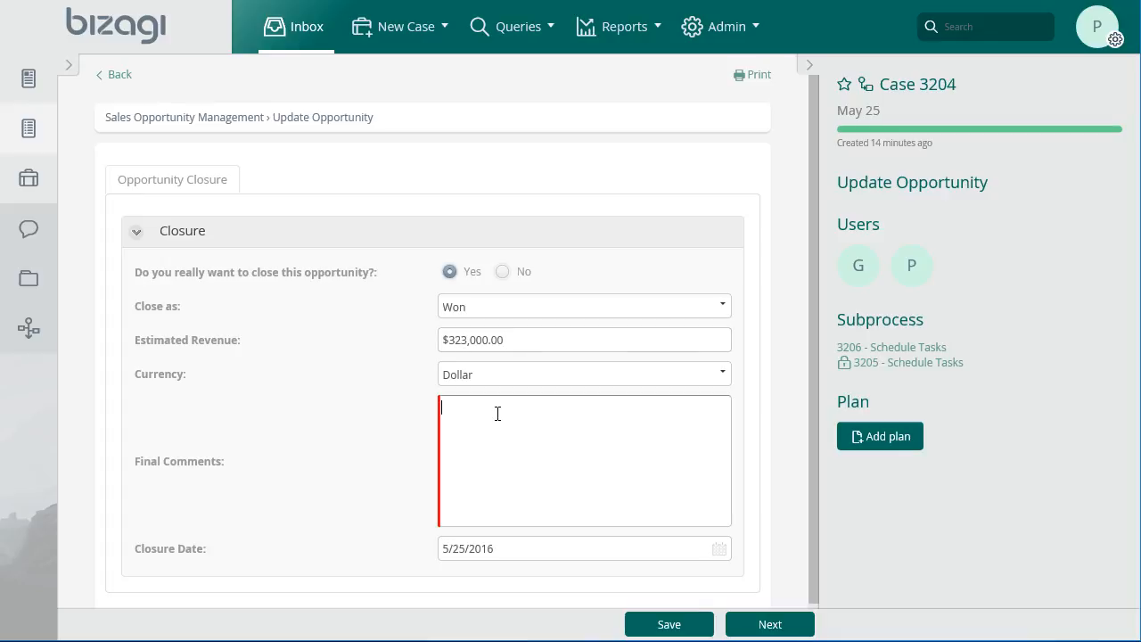
text(The business was succesfully closed)
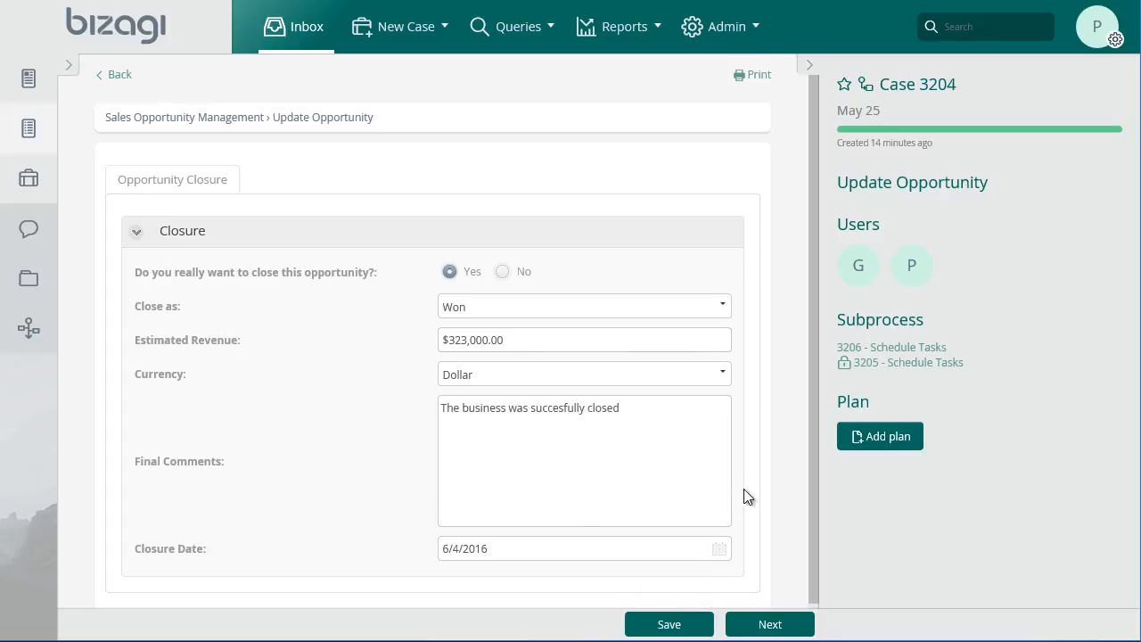
click(770, 624)
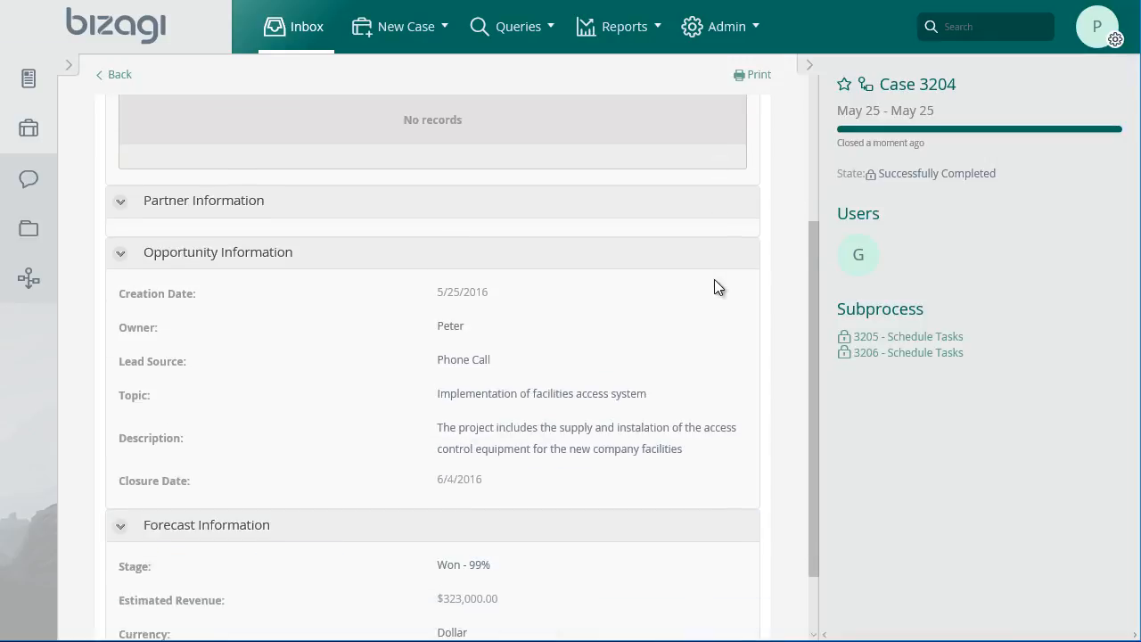
scroll(down, 3)
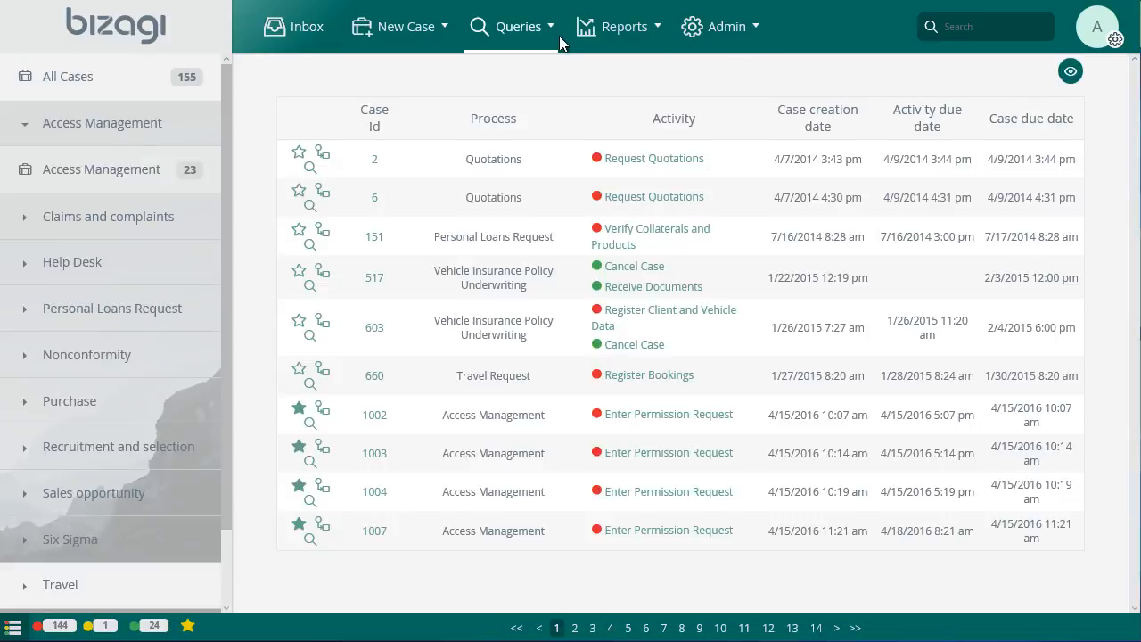
mouse_move(560, 43)
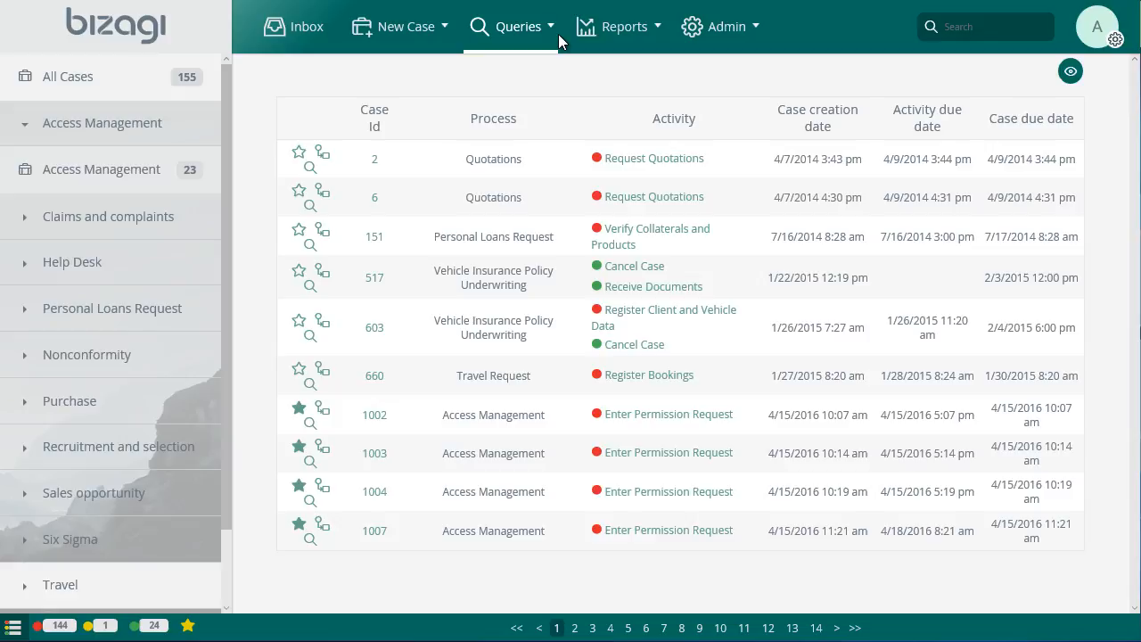
click(518, 27)
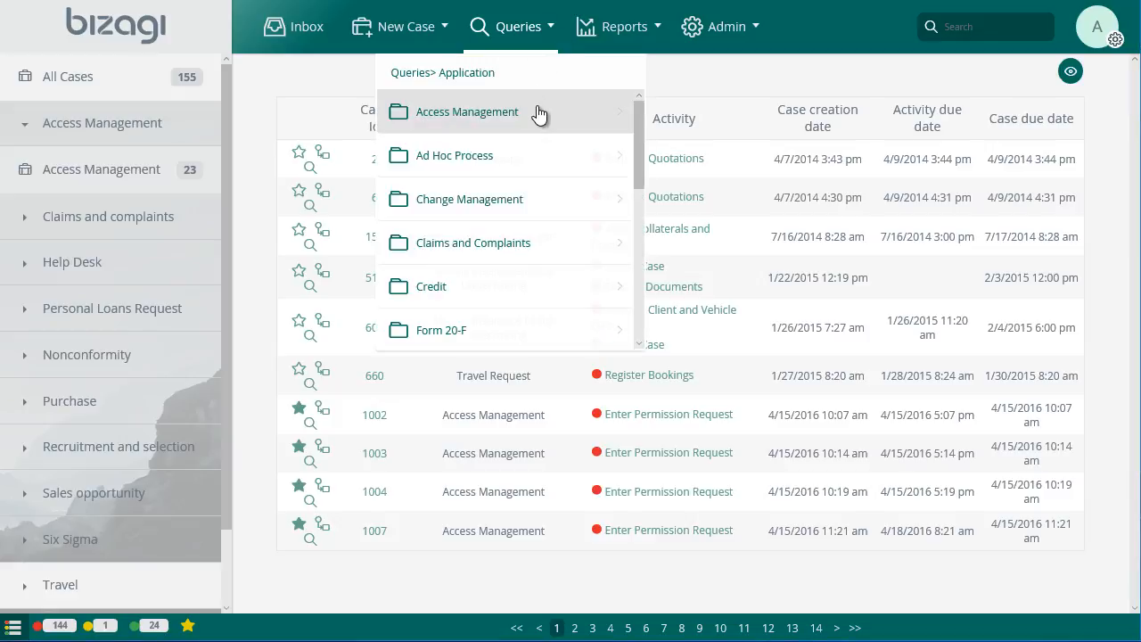
scroll(down, 3)
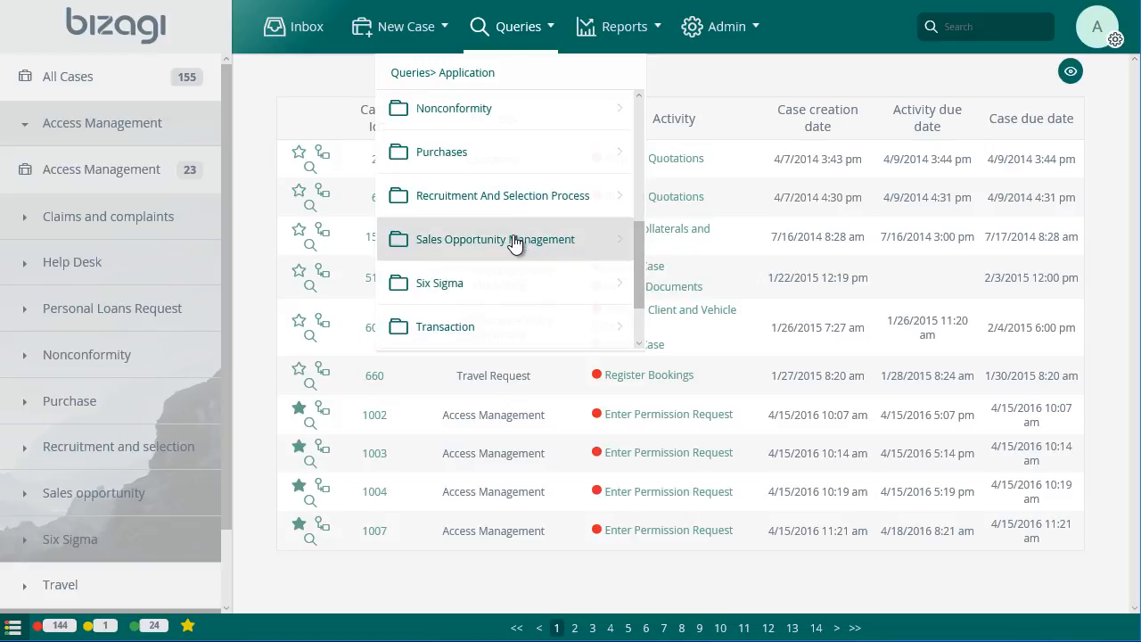
click(496, 239)
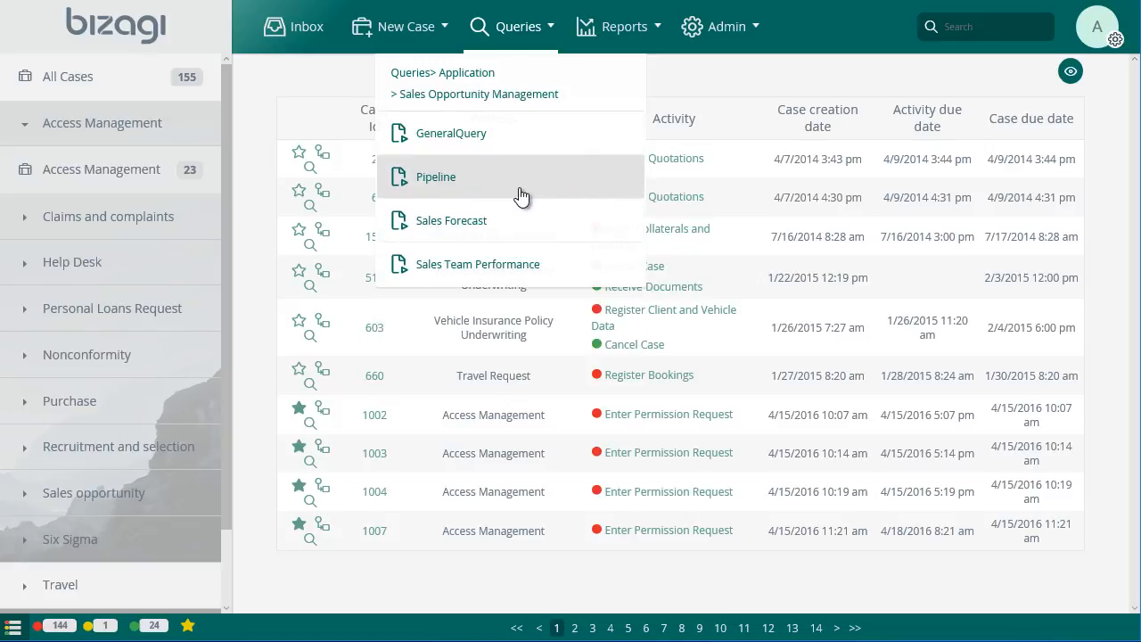
click(435, 177)
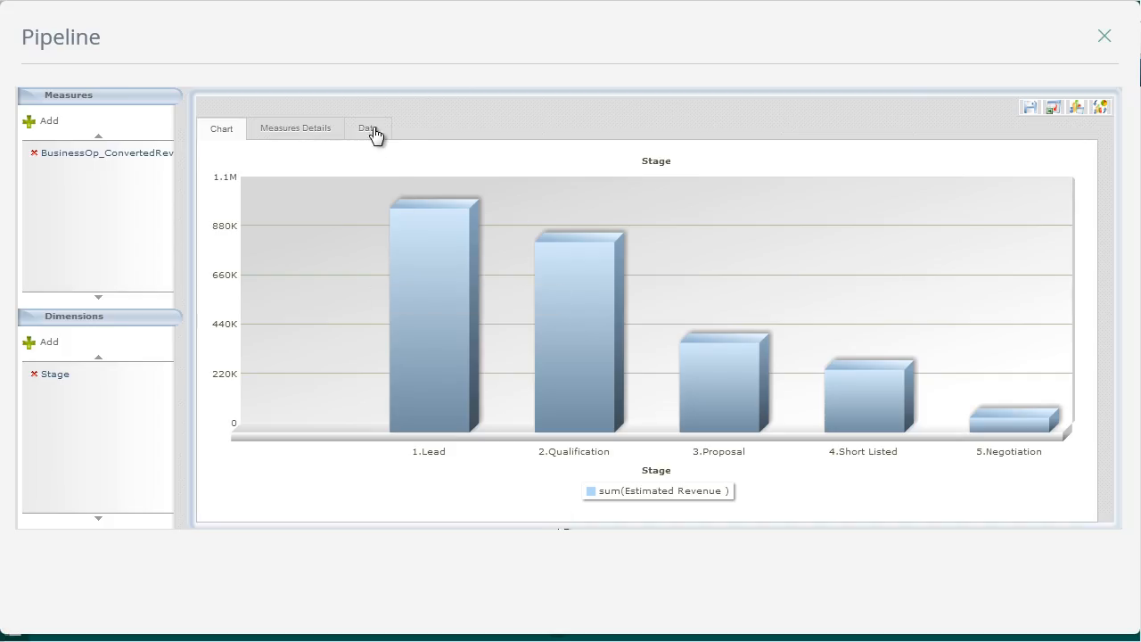
click(368, 129)
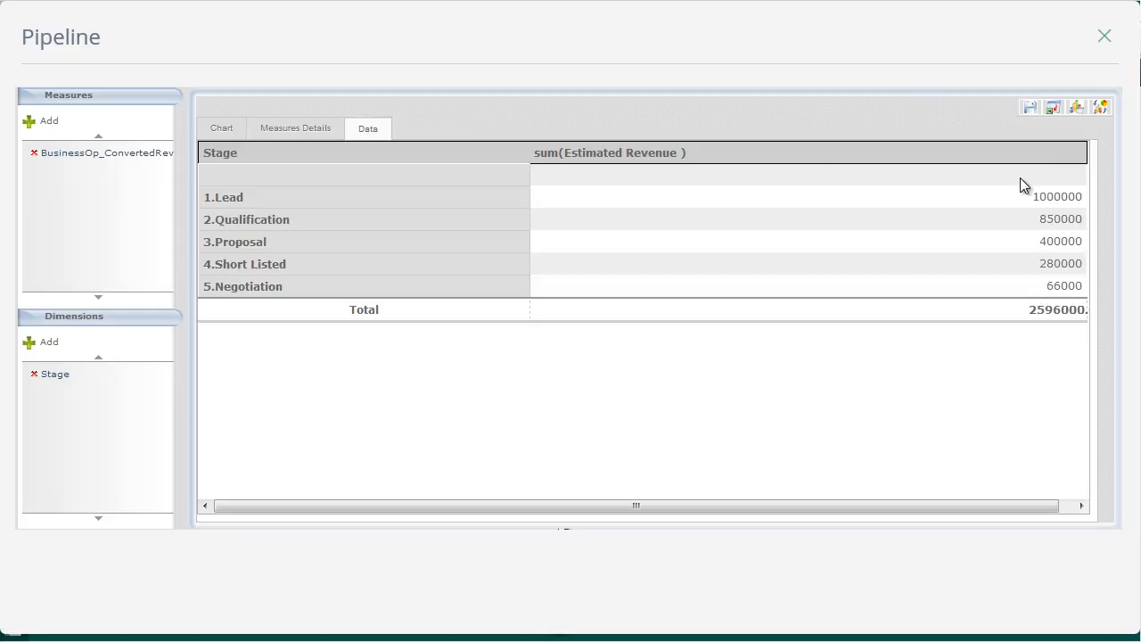
click(1105, 36)
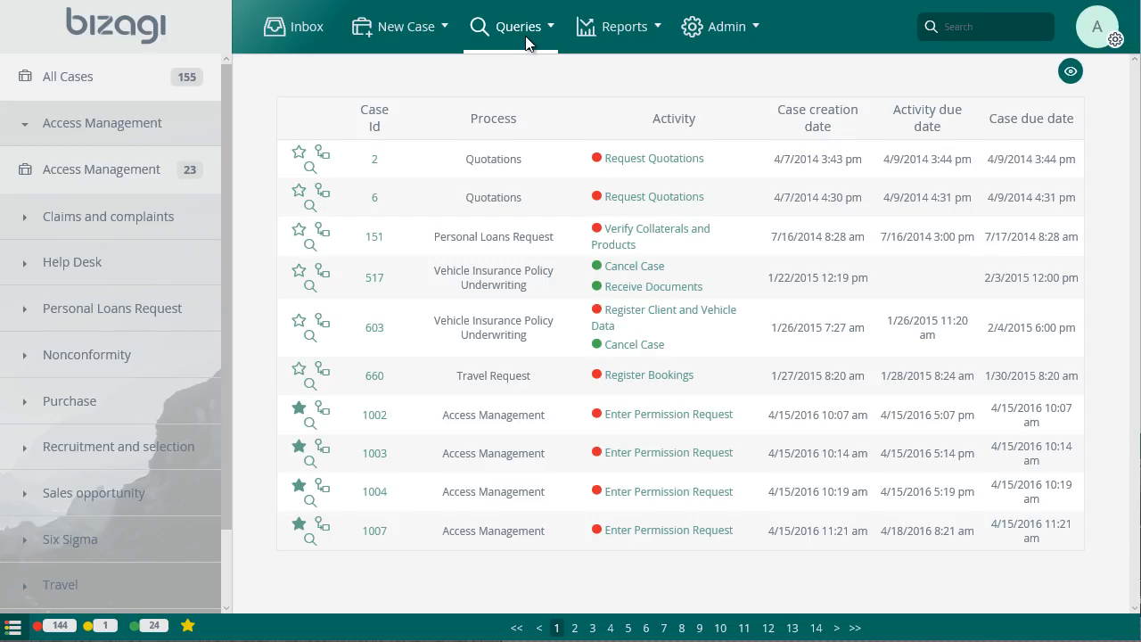
click(521, 27)
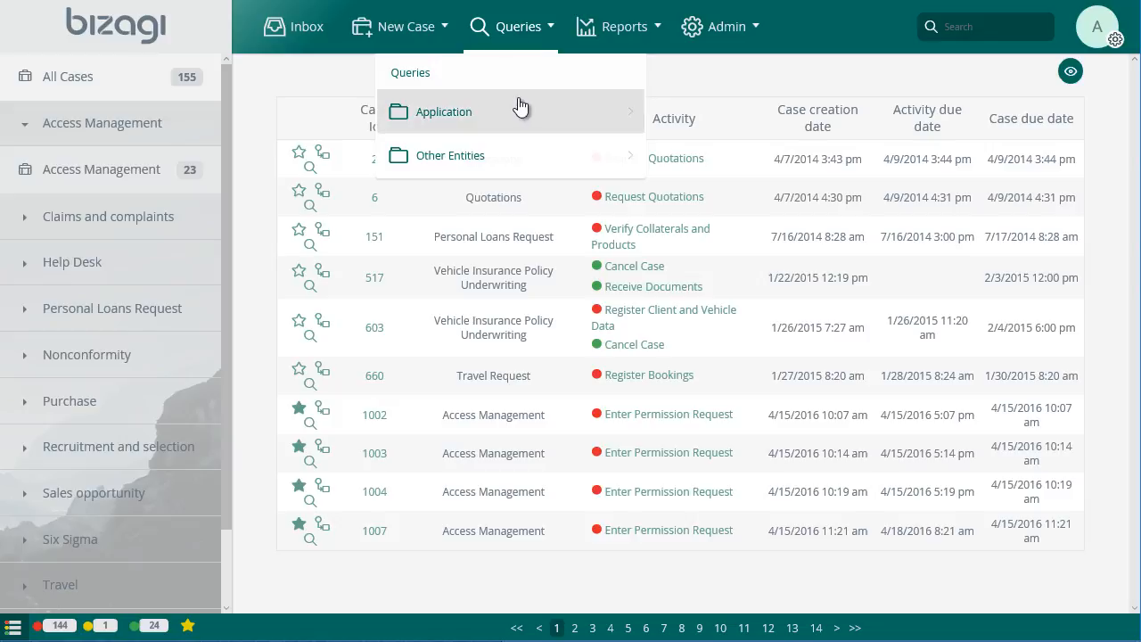
click(442, 110)
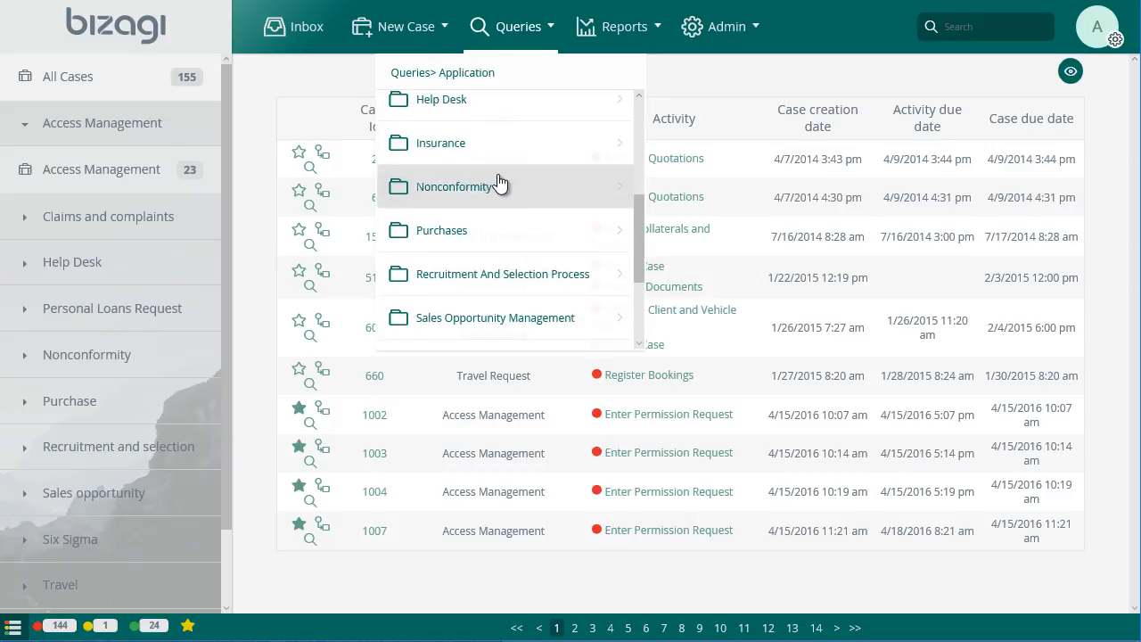
click(495, 317)
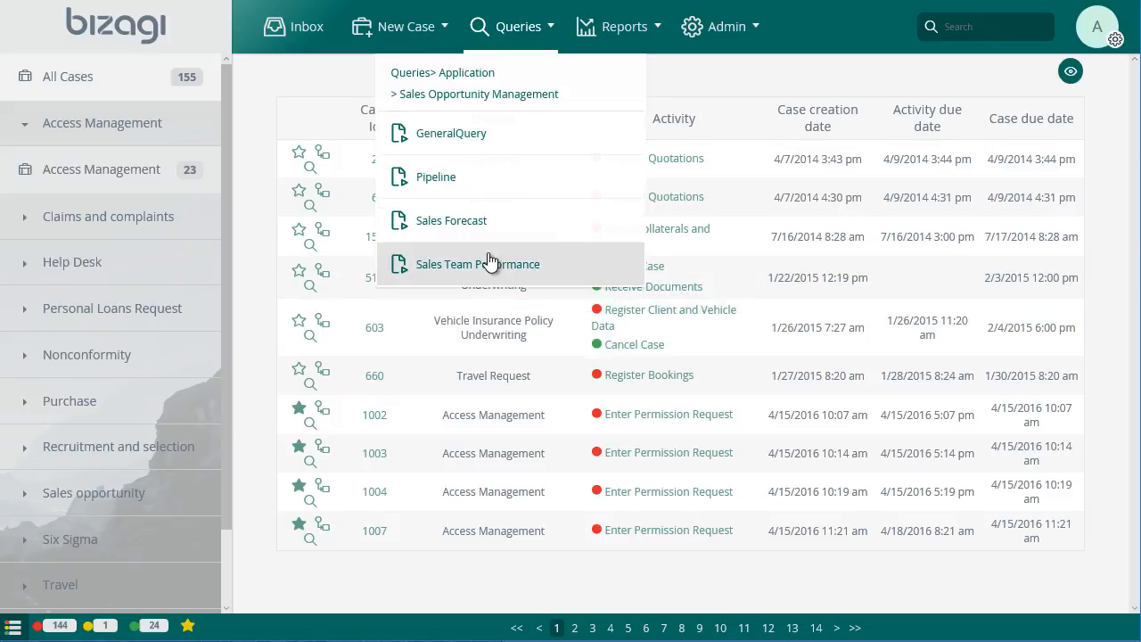
click(449, 221)
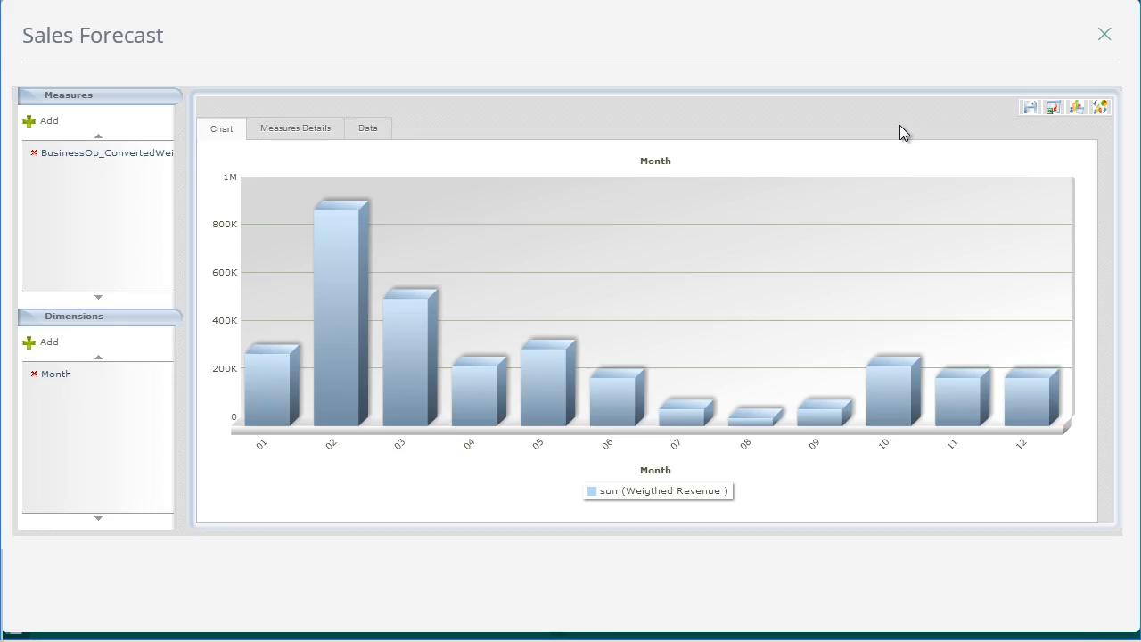
mouse_move(374, 145)
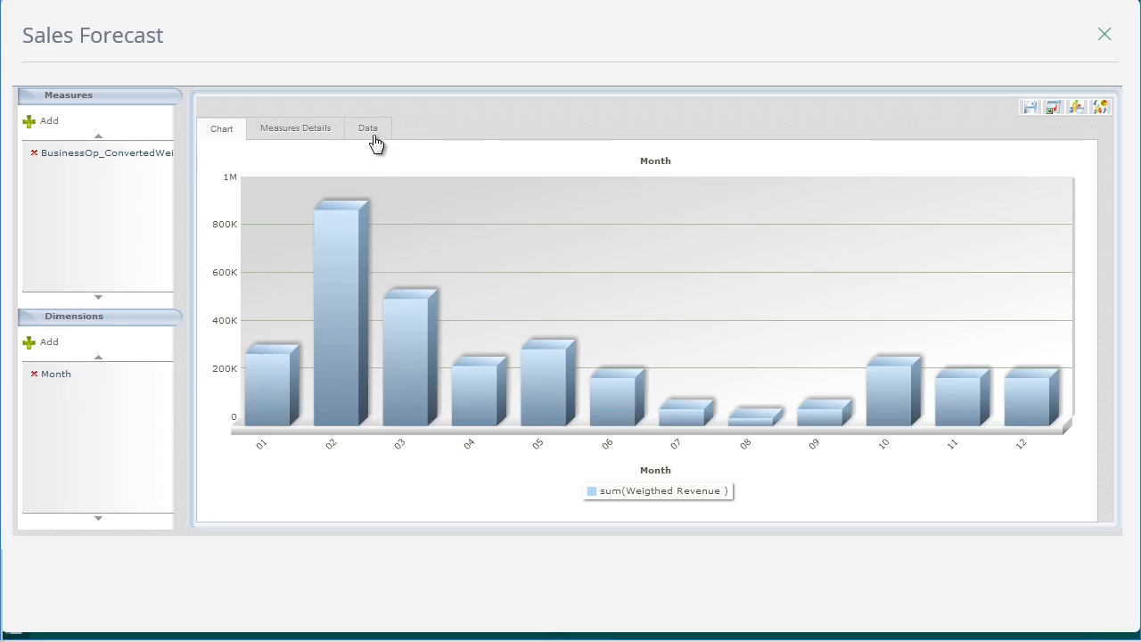
click(367, 129)
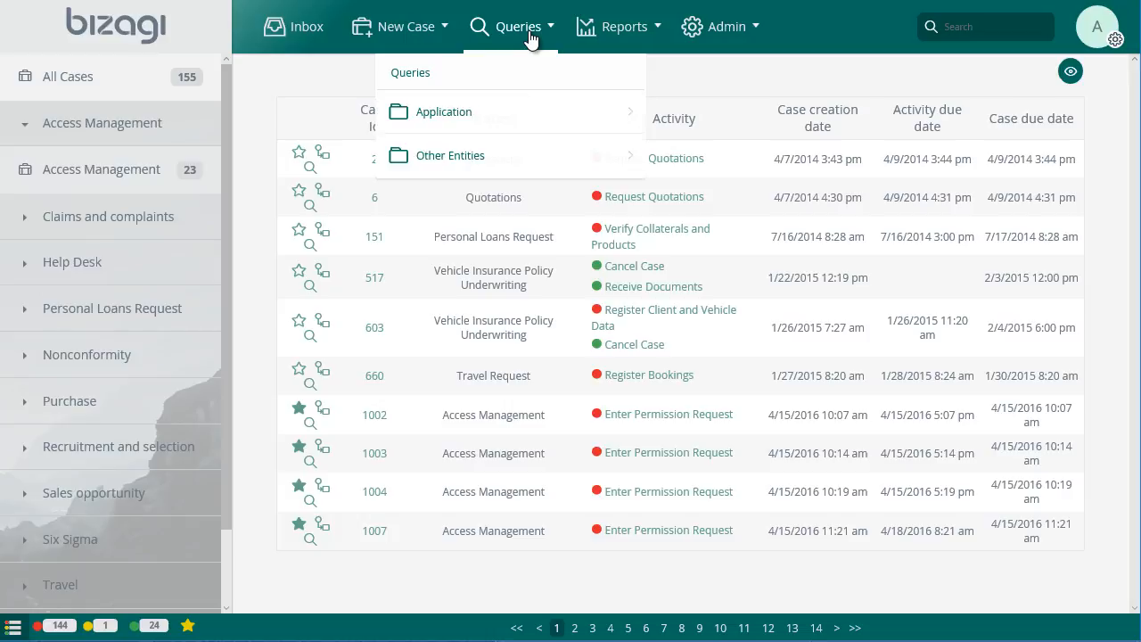
click(442, 110)
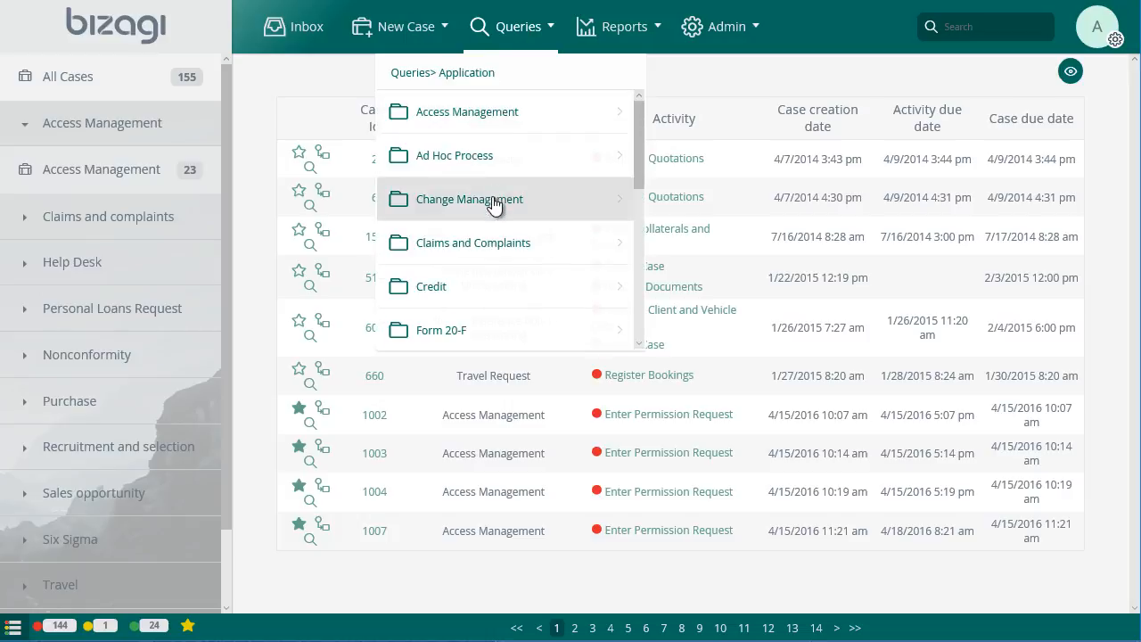
click(502, 92)
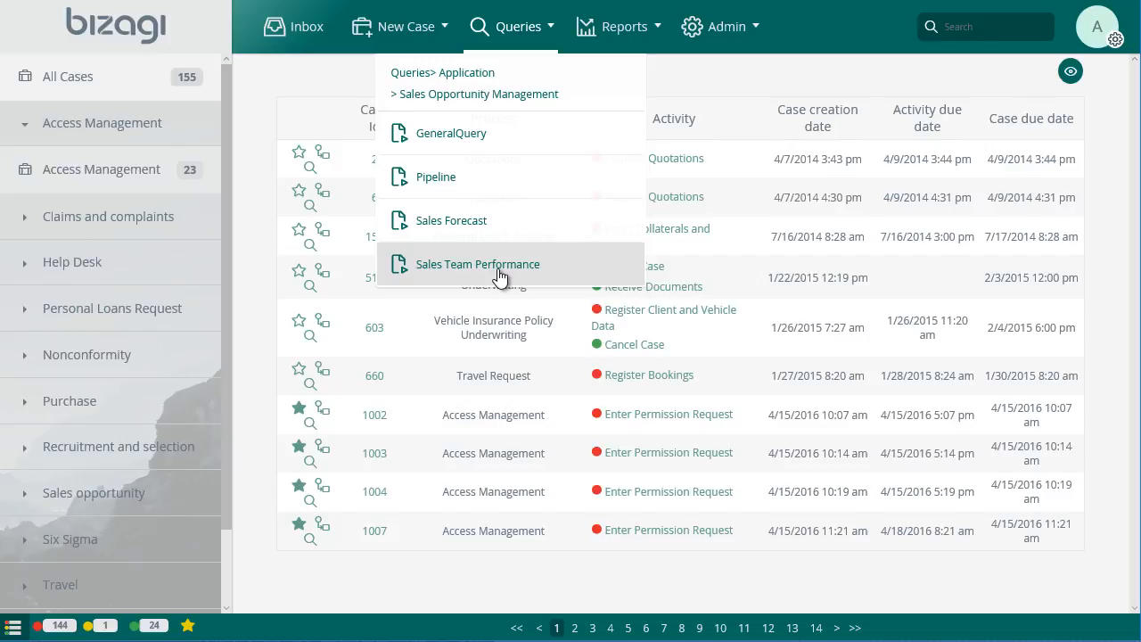
click(478, 264)
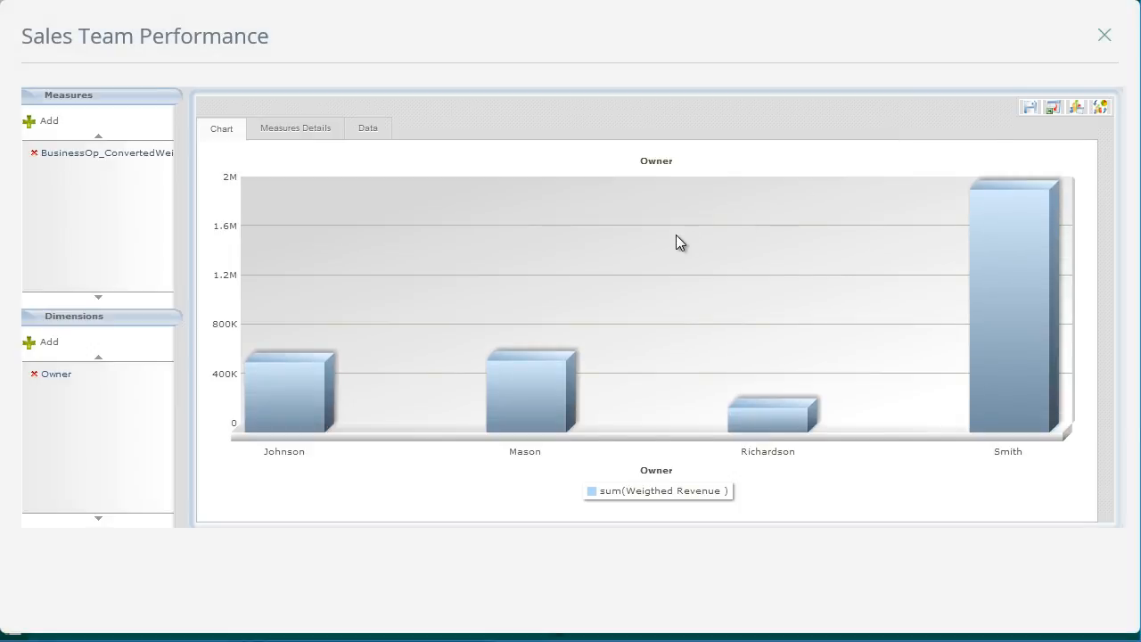
mouse_move(460, 171)
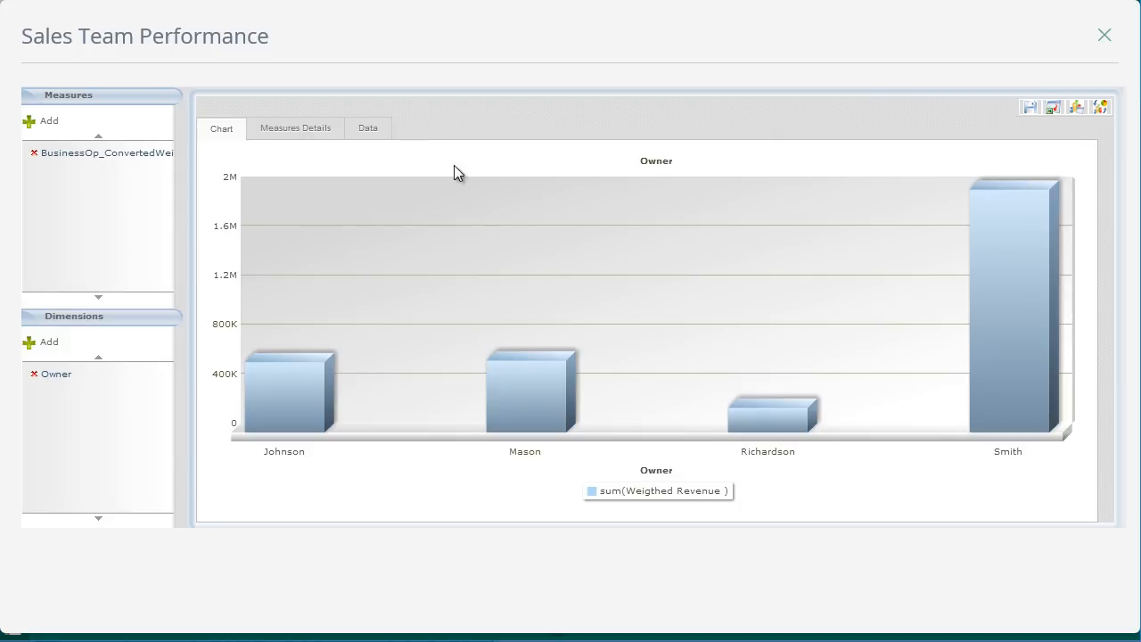
click(367, 129)
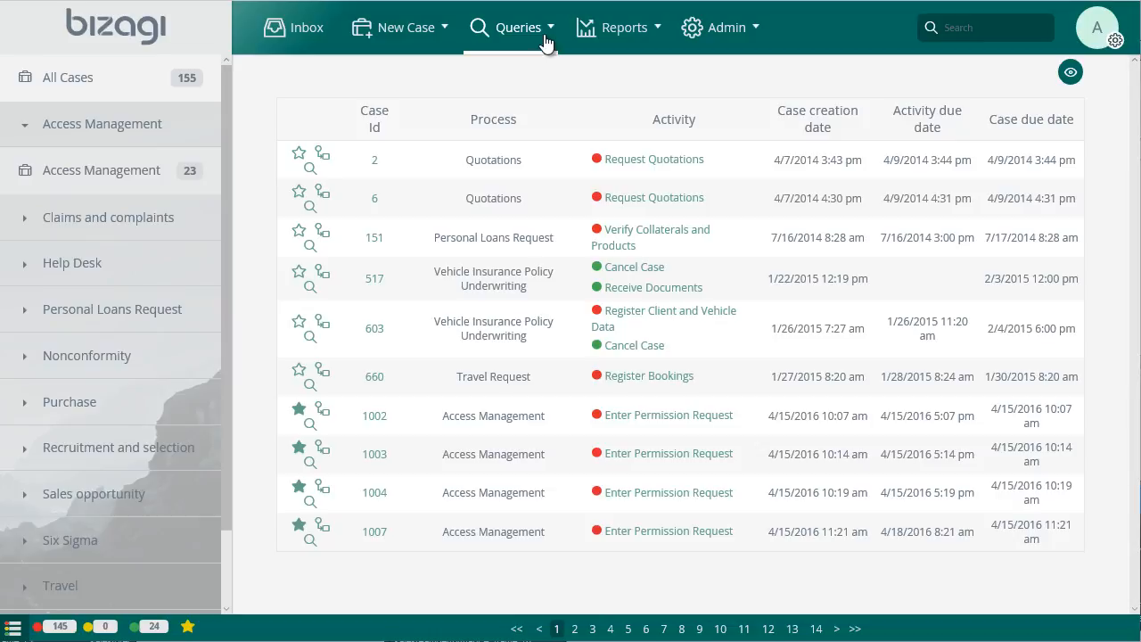
Run the Customer opportunities query under Other Entities > Customer and show the Data table of totals per company.
click(517, 26)
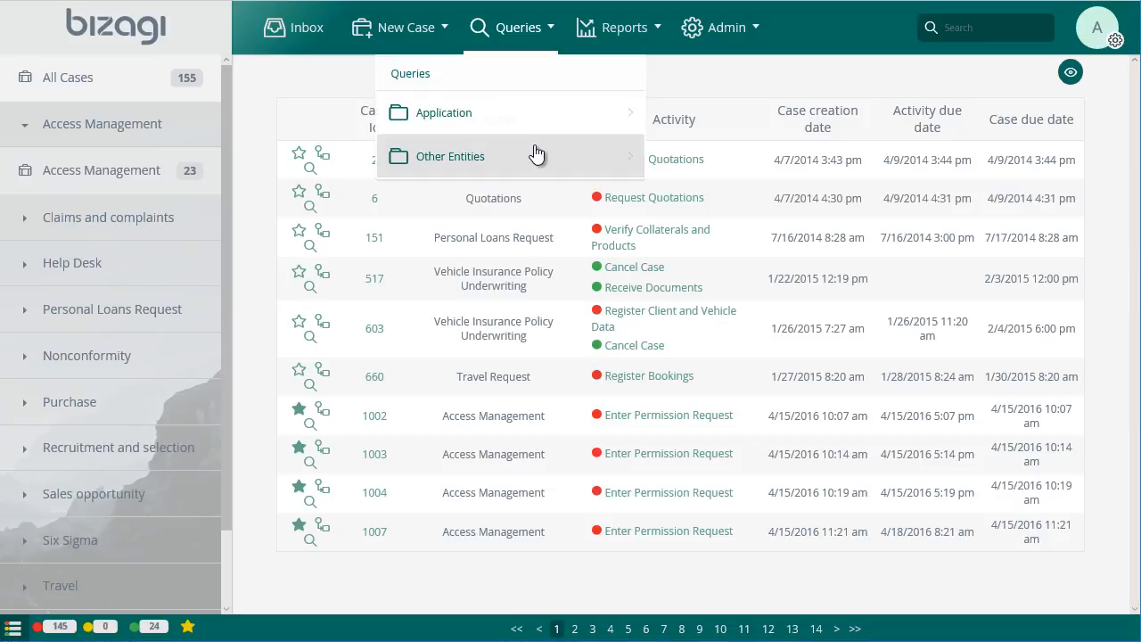
click(449, 157)
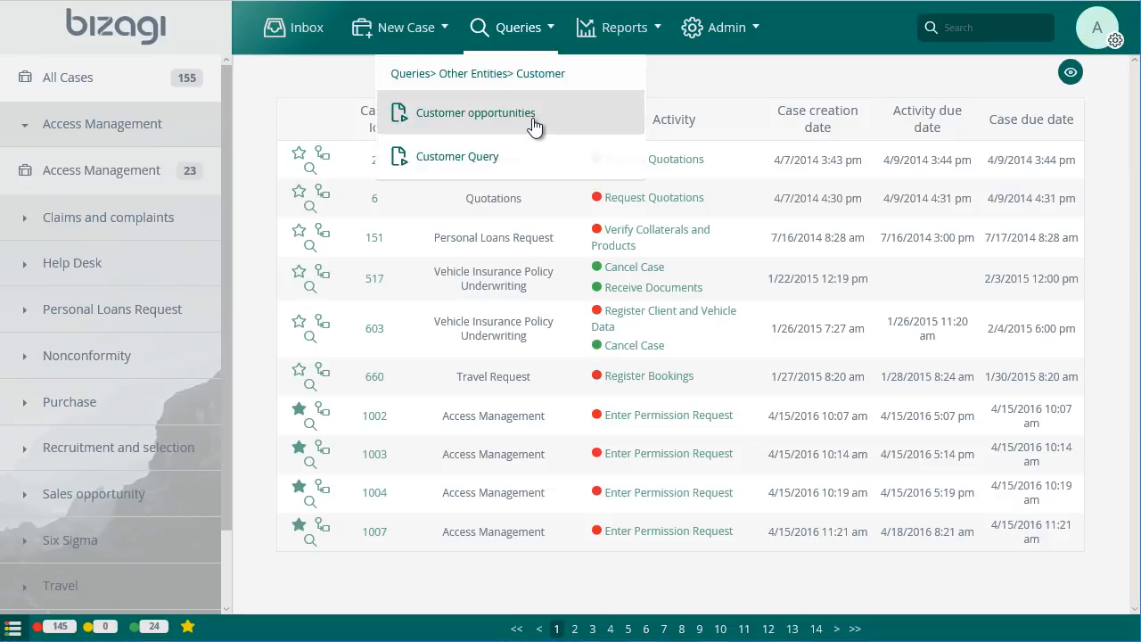
click(475, 112)
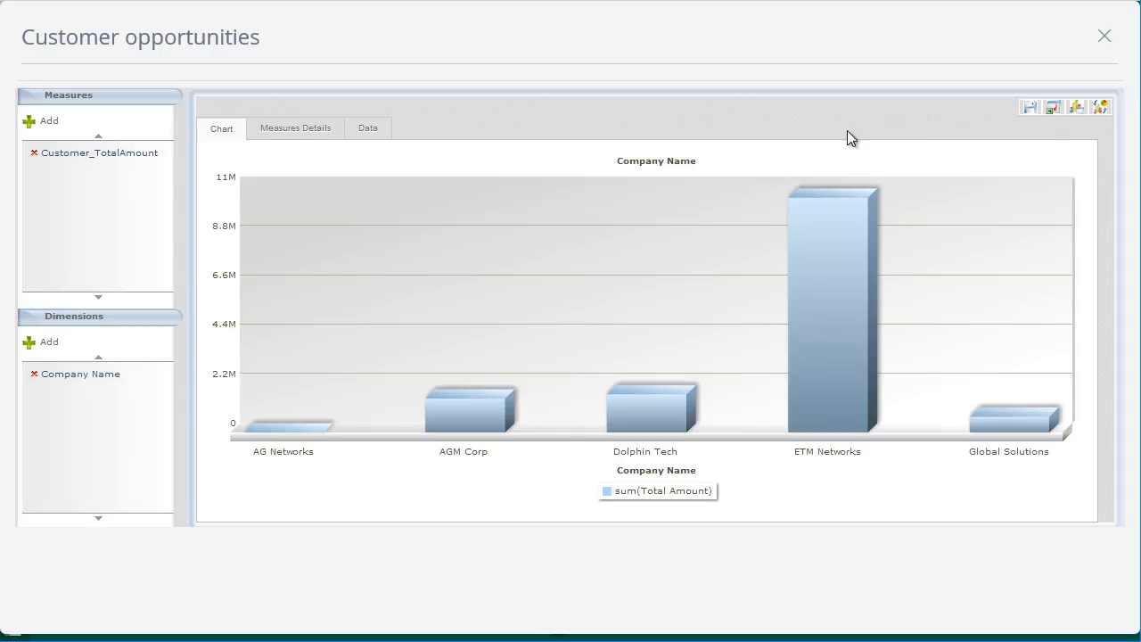
click(367, 129)
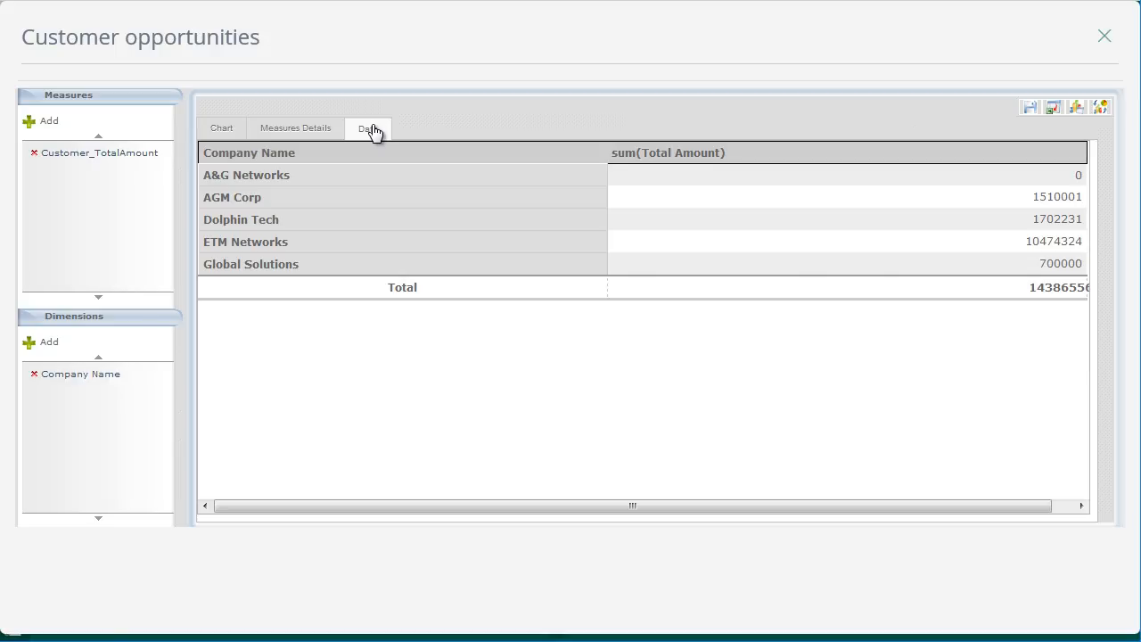